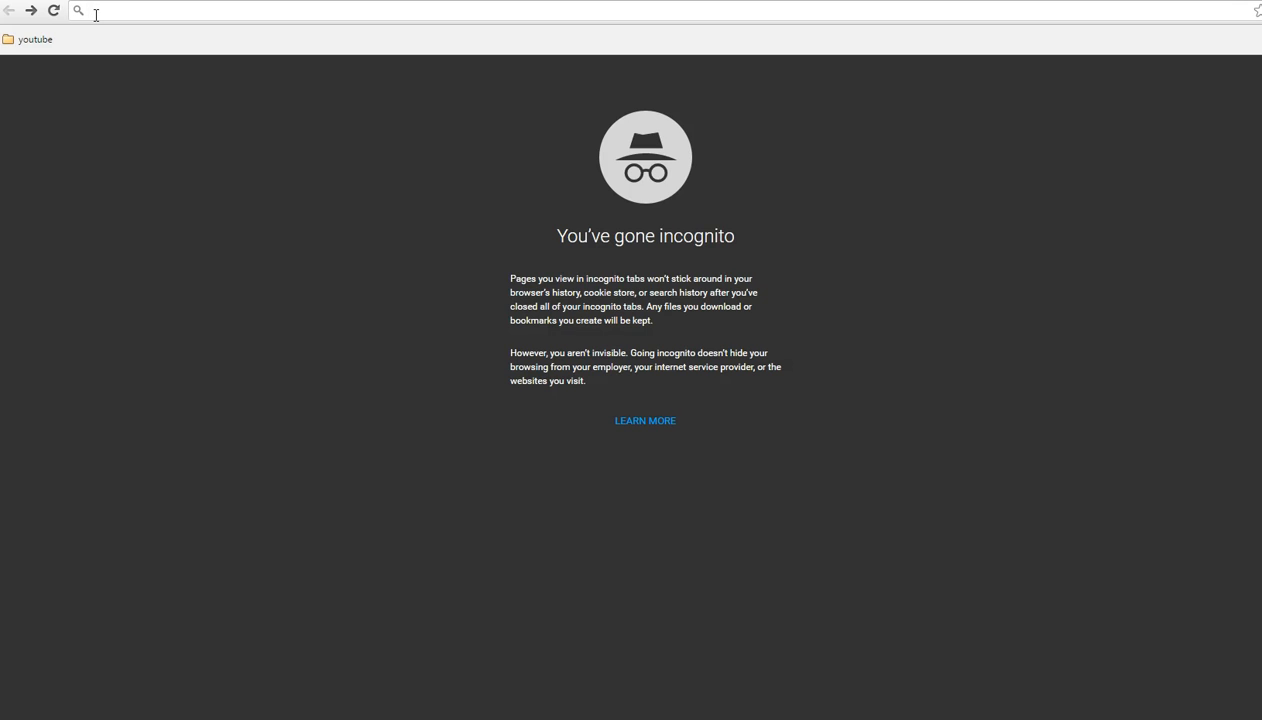
Load cole2k.net in the incognito Chrome window's address bar.
type("cole2k.net")
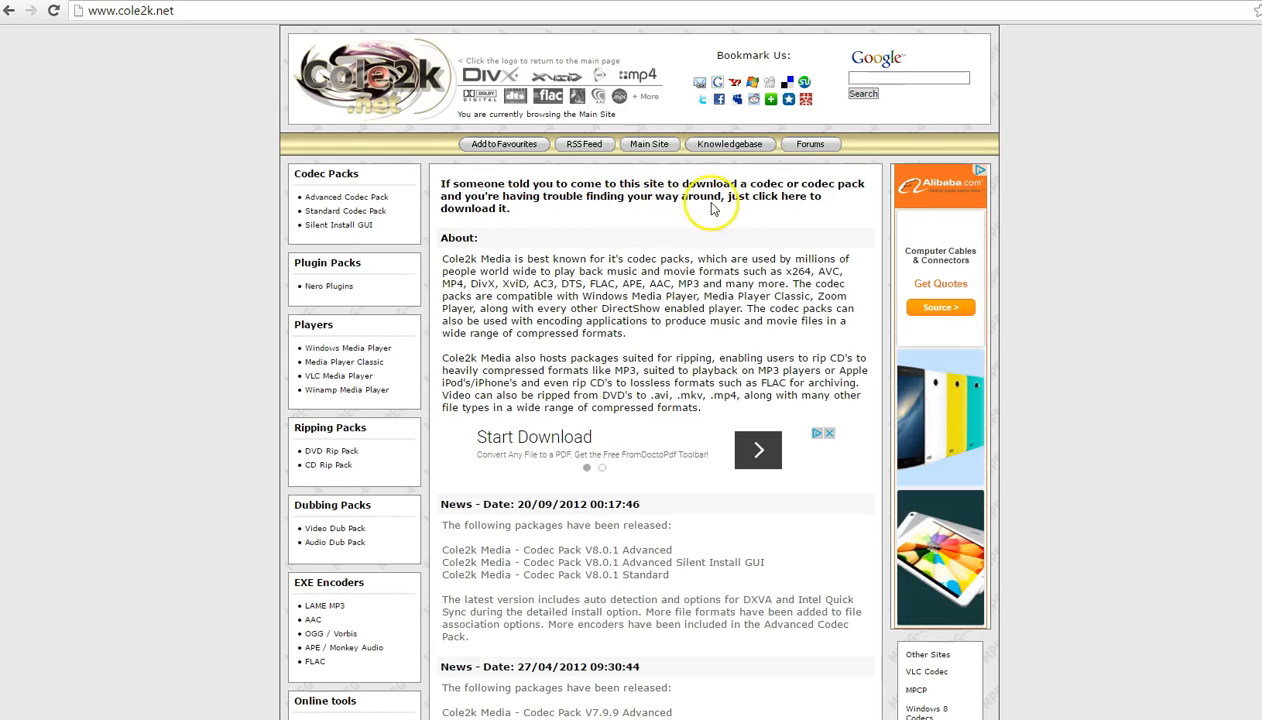
mouse_move(788, 196)
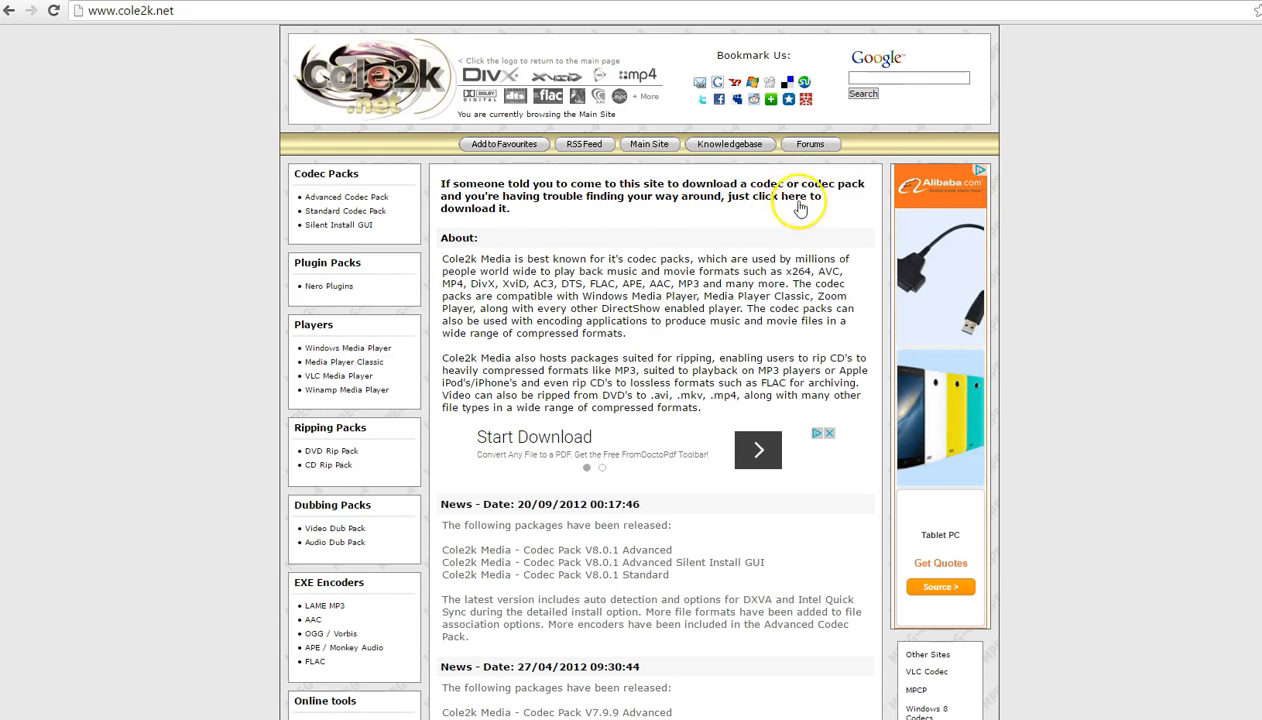
Reach System Protection settings via Control Panel > Troubleshooting > Recovery > Configure System Restore.
left_click(790, 196)
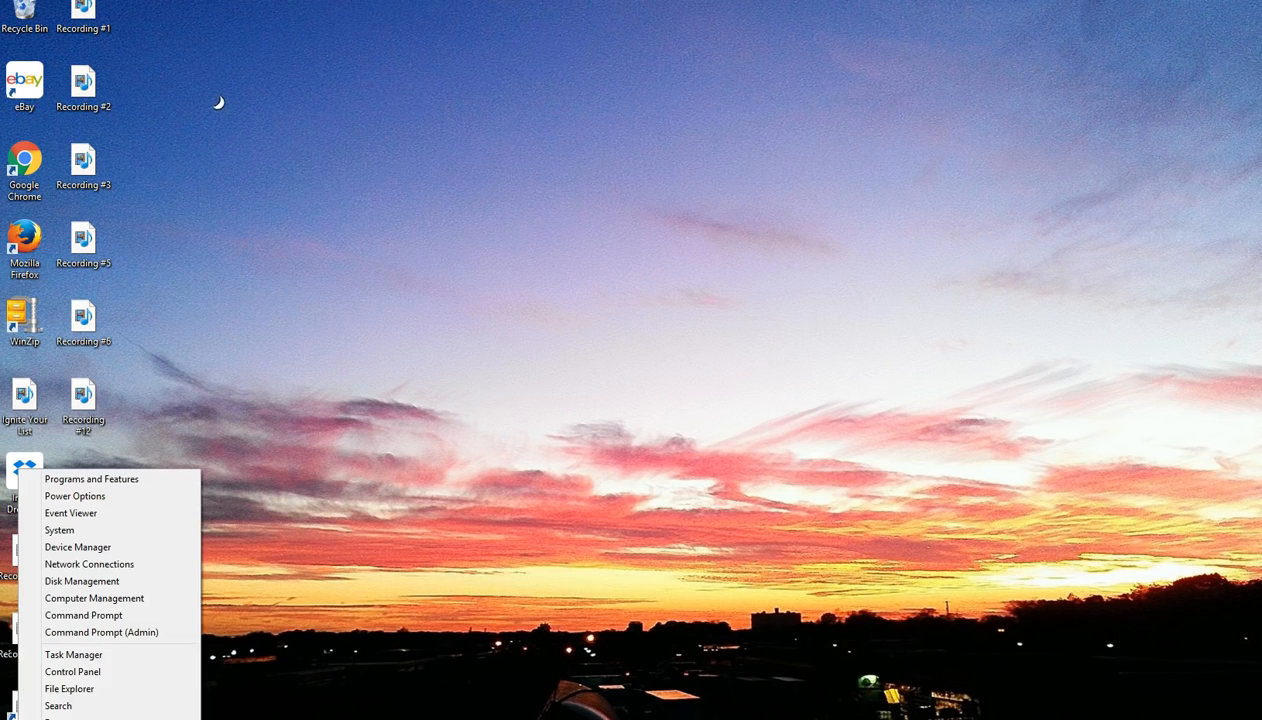
left_click(72, 672)
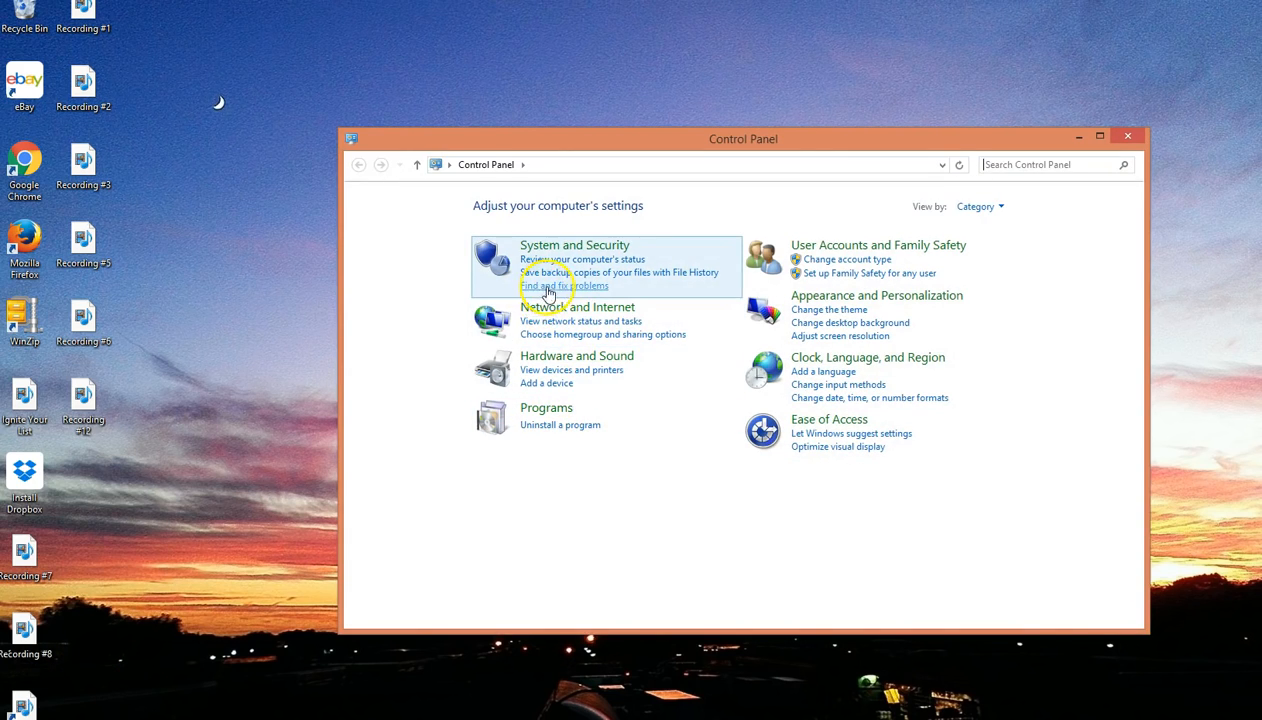
left_click(564, 286)
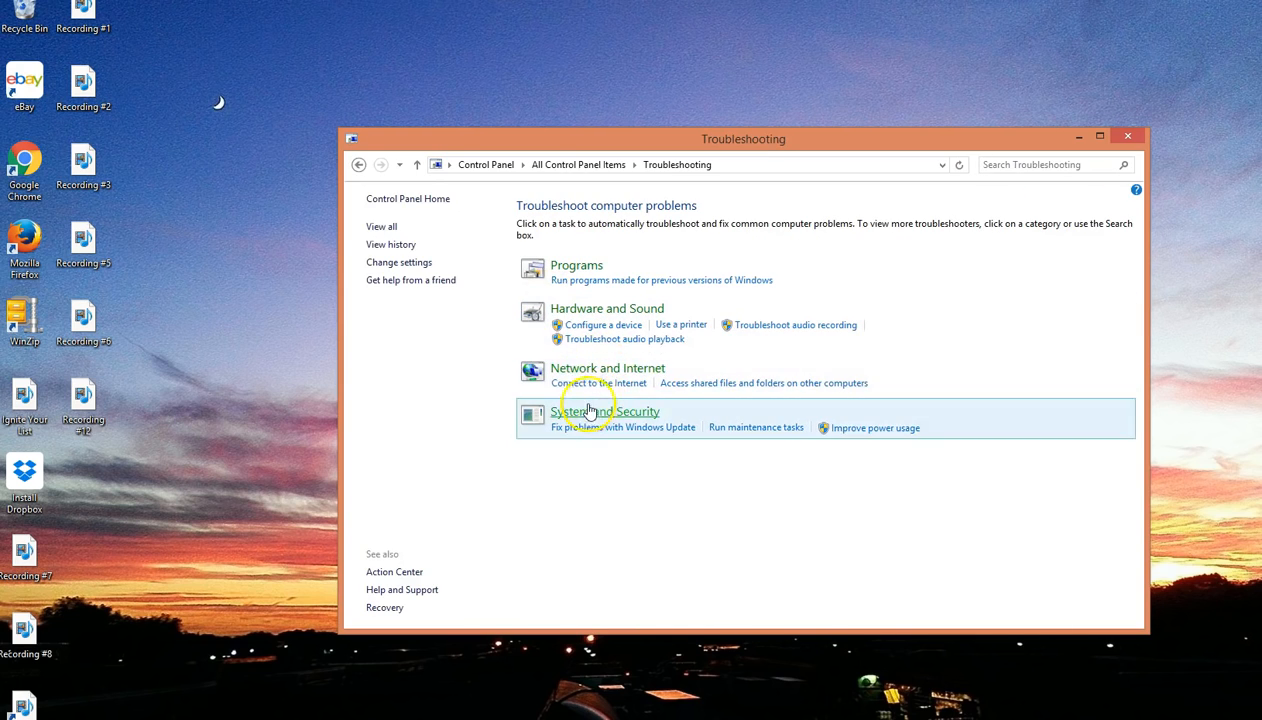
mouse_move(580, 384)
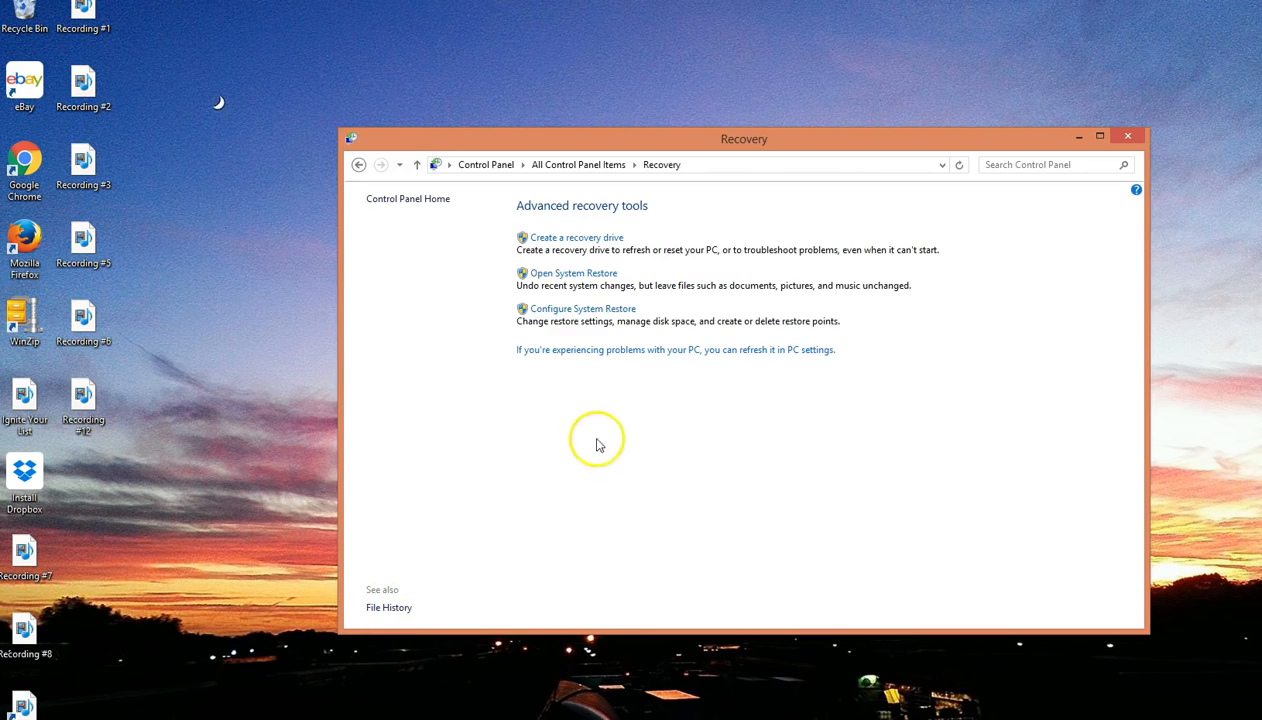
left_click(584, 308)
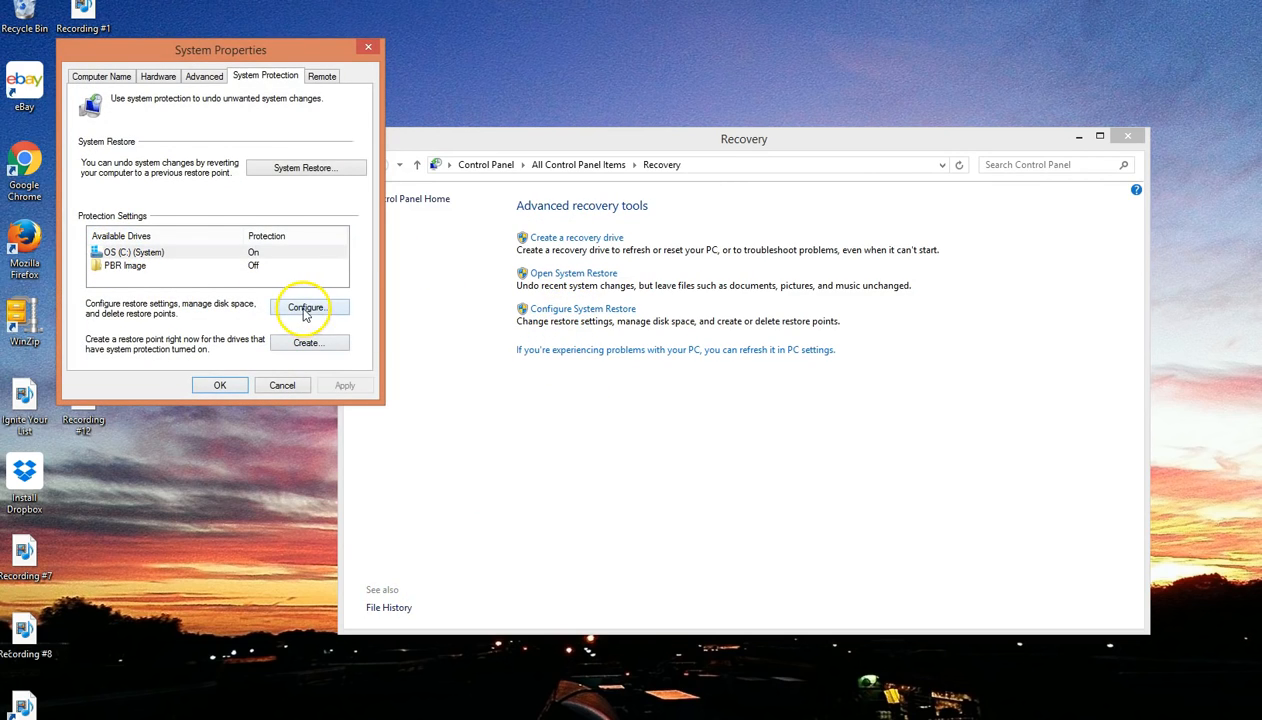
mouse_move(92, 348)
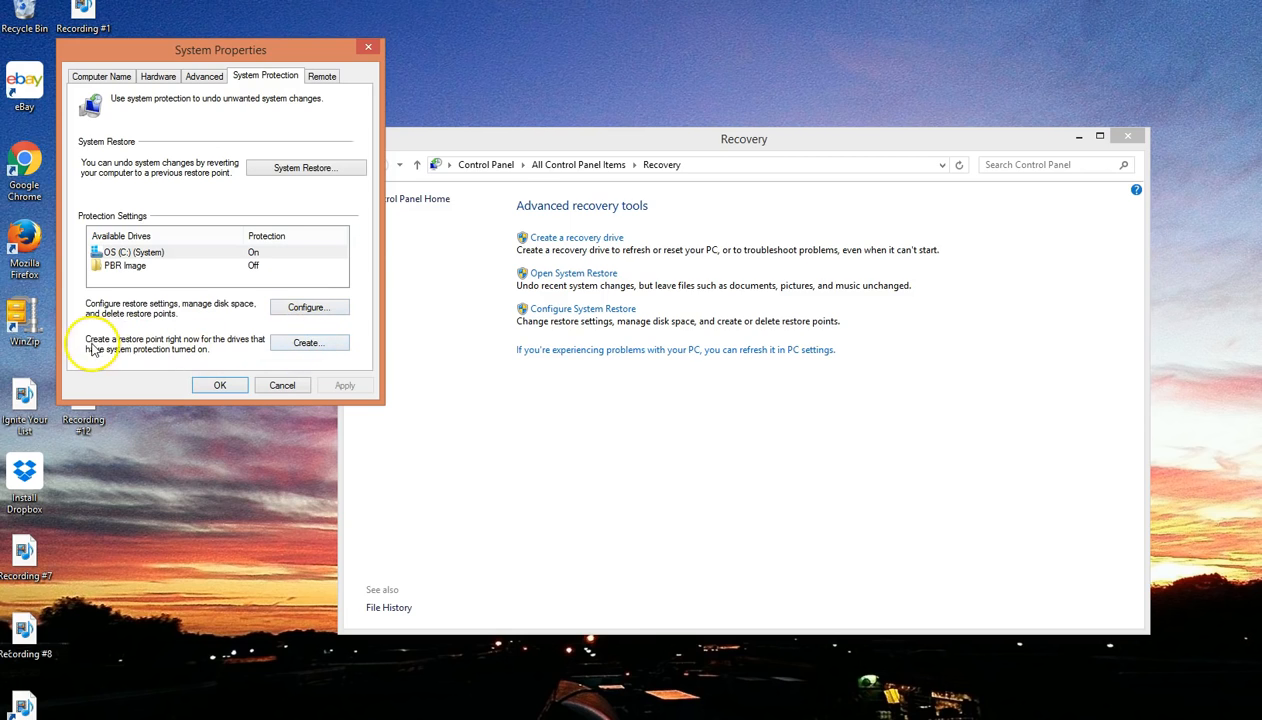
mouse_move(204, 350)
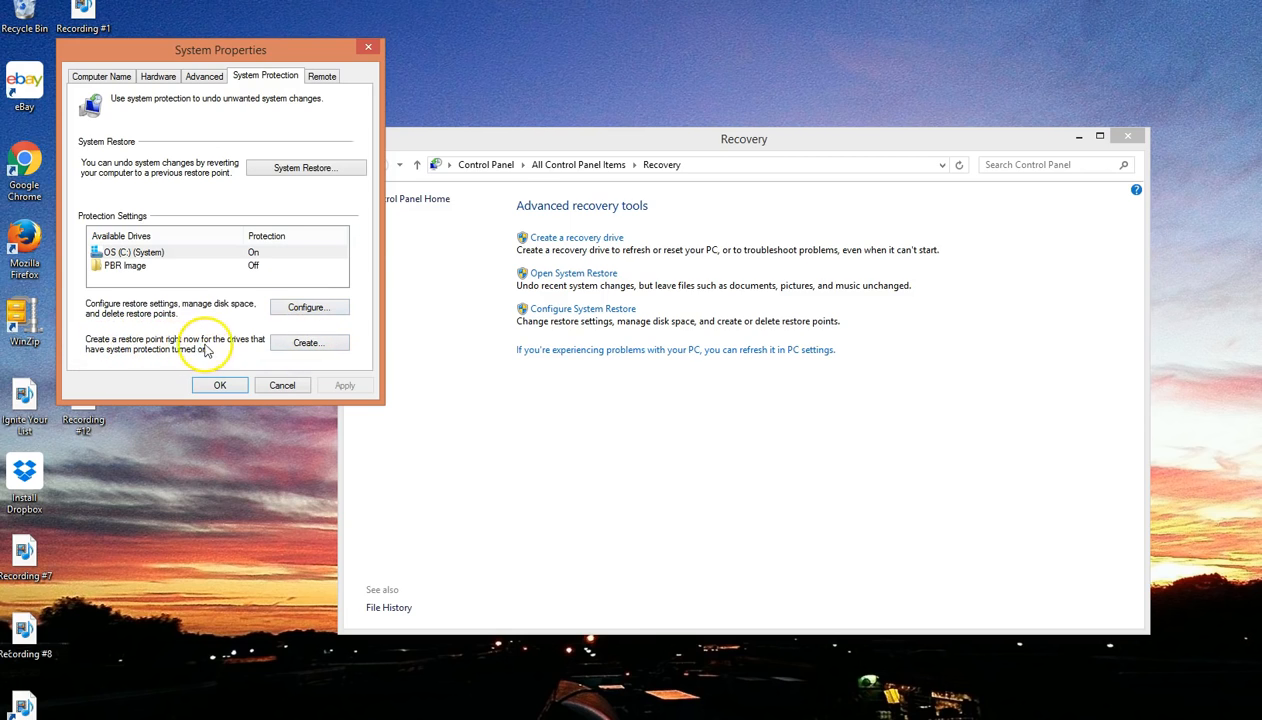
Create a restore point described '3/2' and dismiss the success message.
left_click(308, 344)
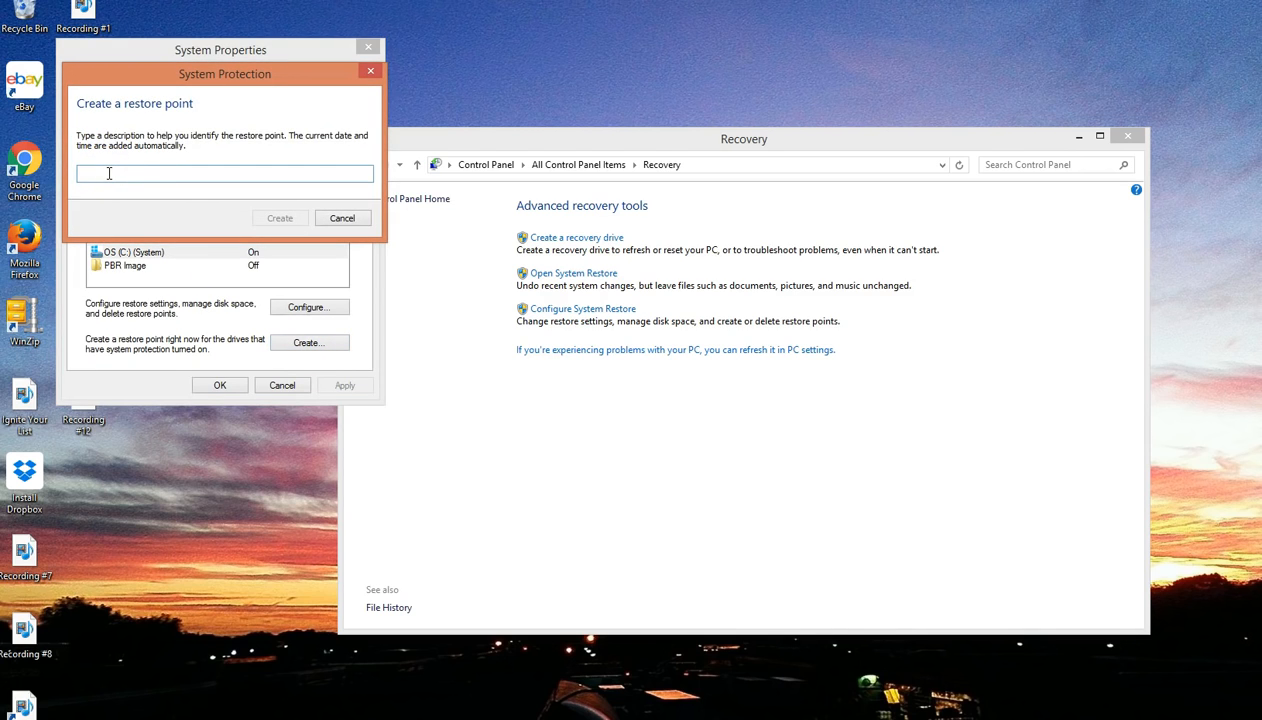
type("3/")
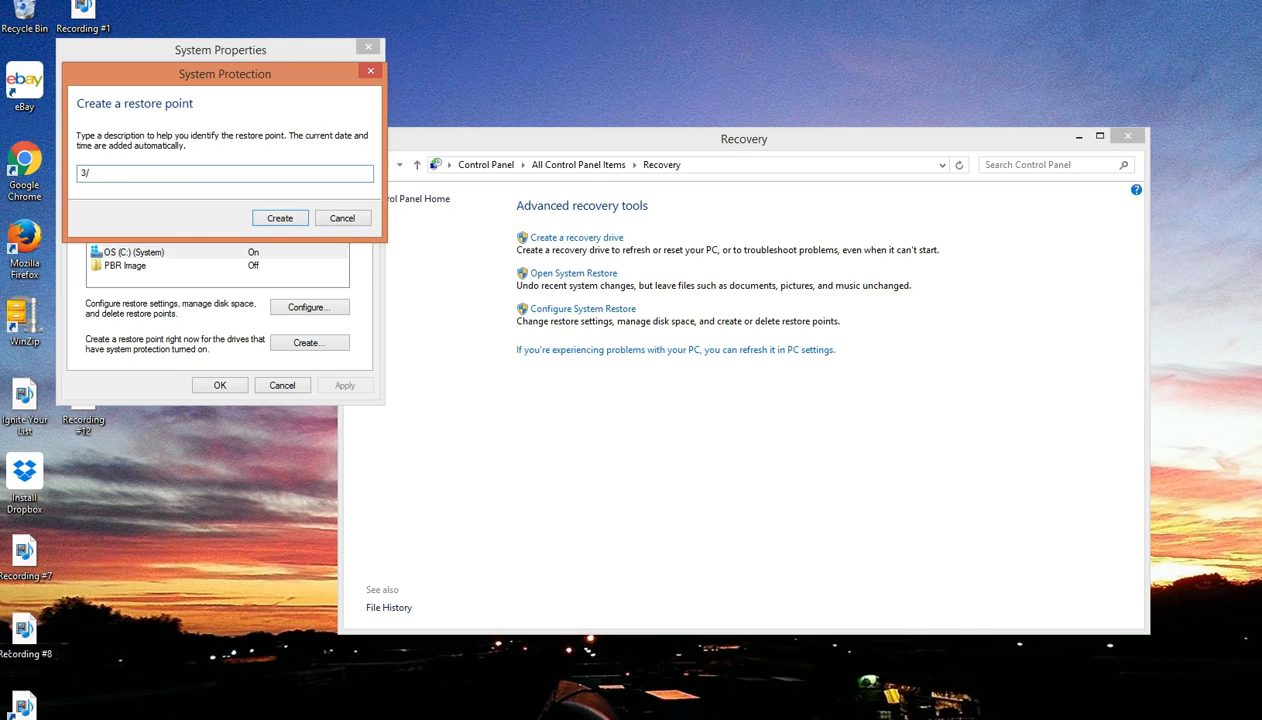
type("29")
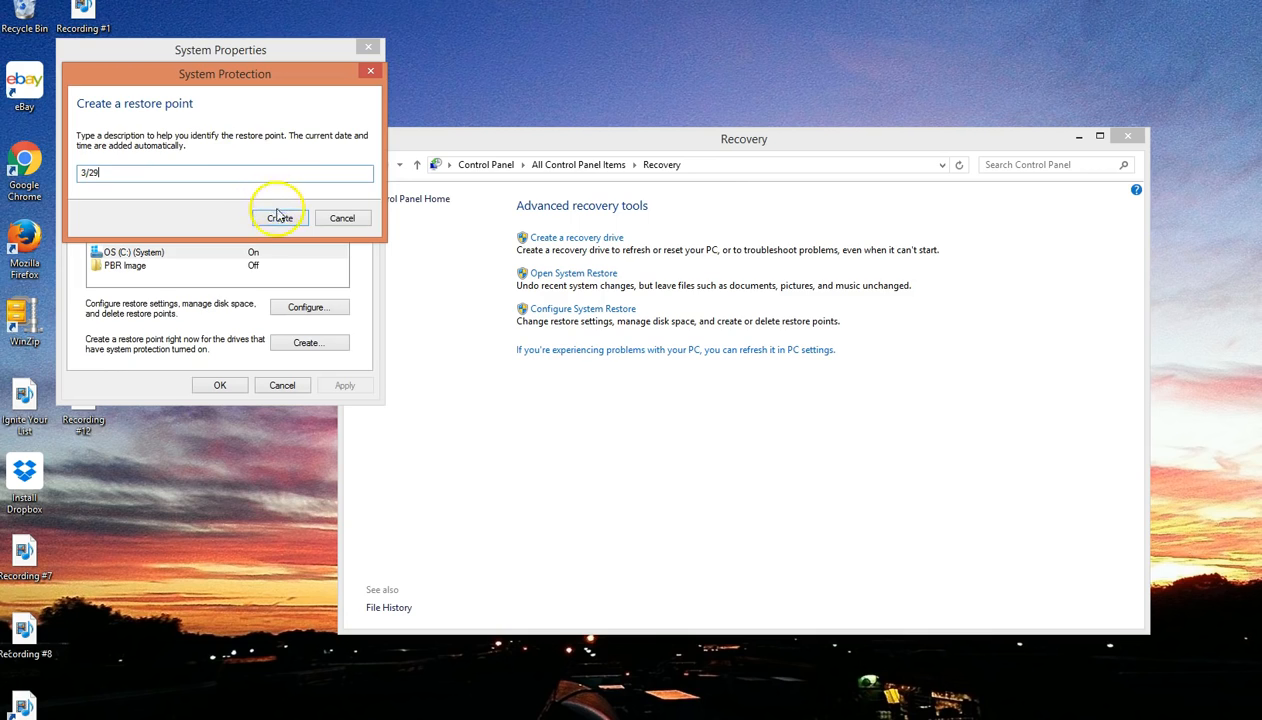
left_click(280, 218)
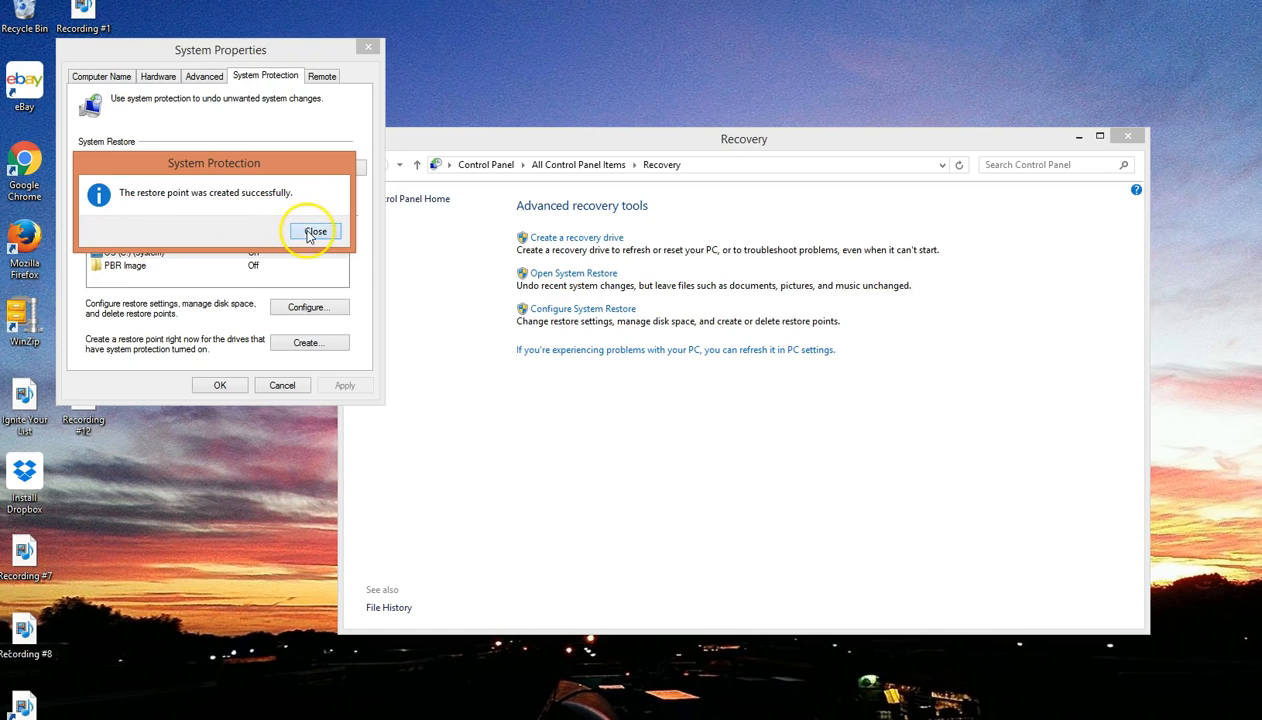
left_click(316, 232)
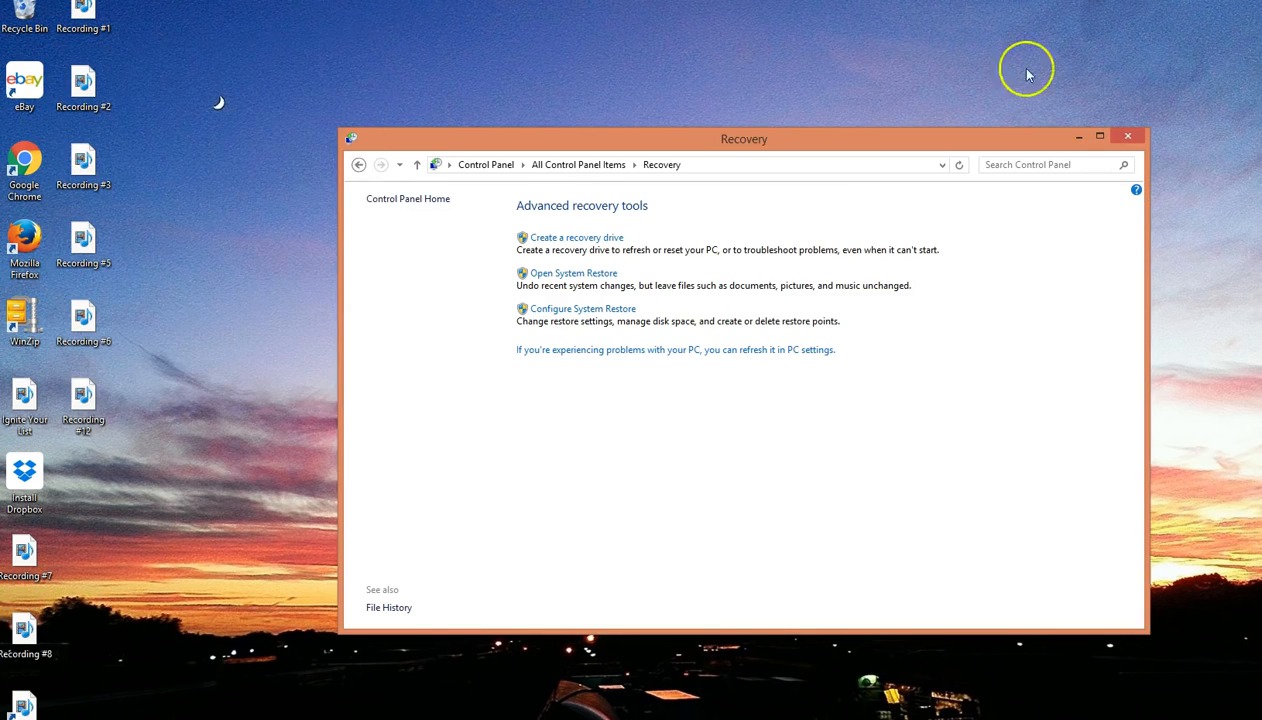
Download the advanced codec pack from the site's download link and run its setup.
left_click(1128, 136)
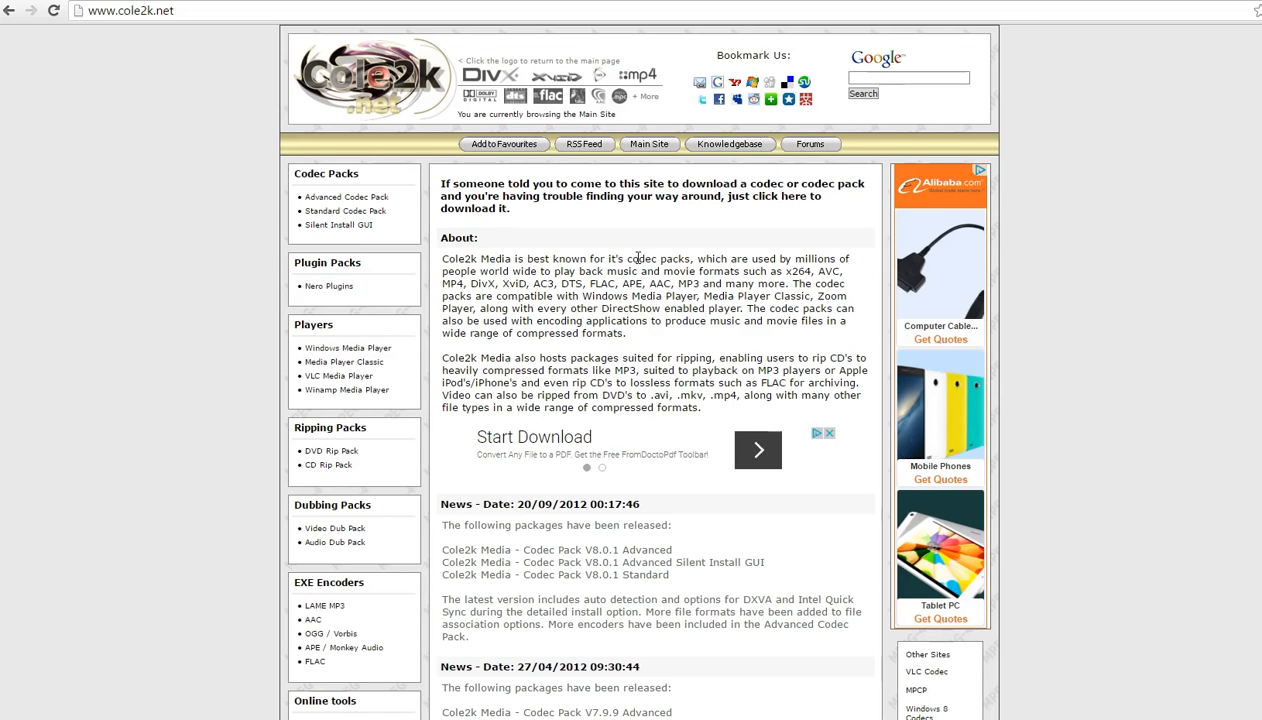
mouse_move(762, 184)
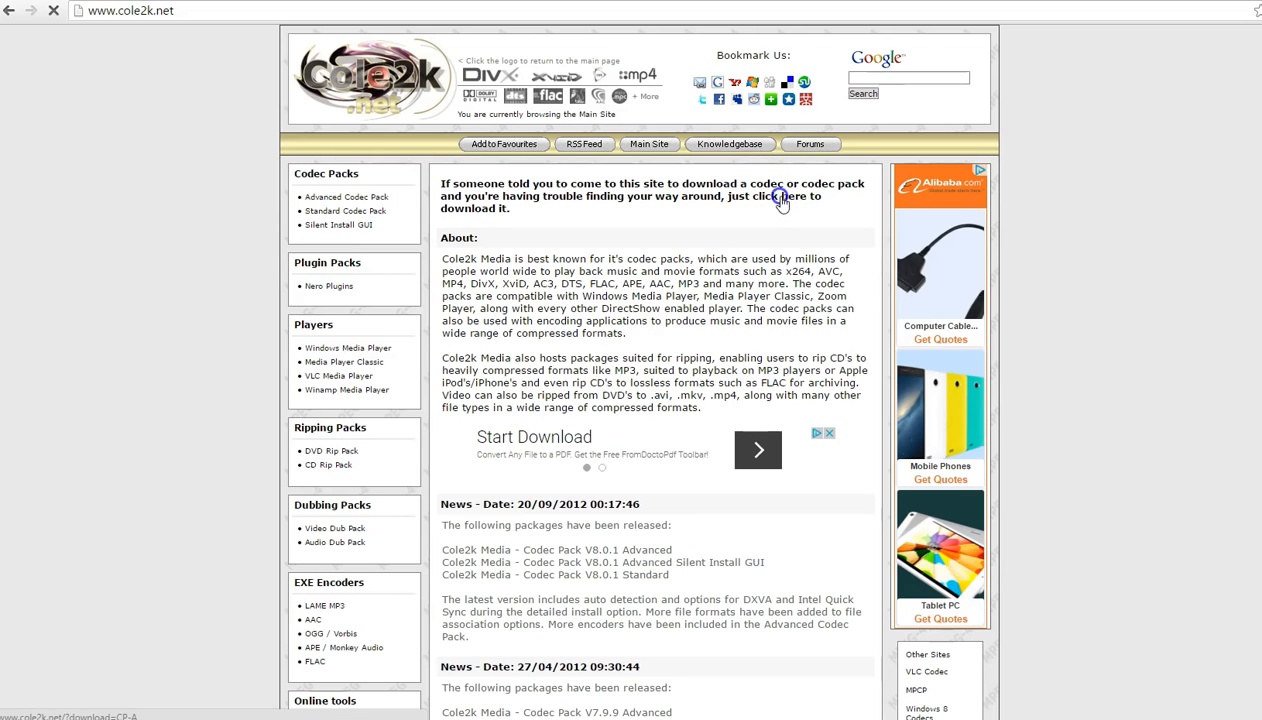
left_click(784, 196)
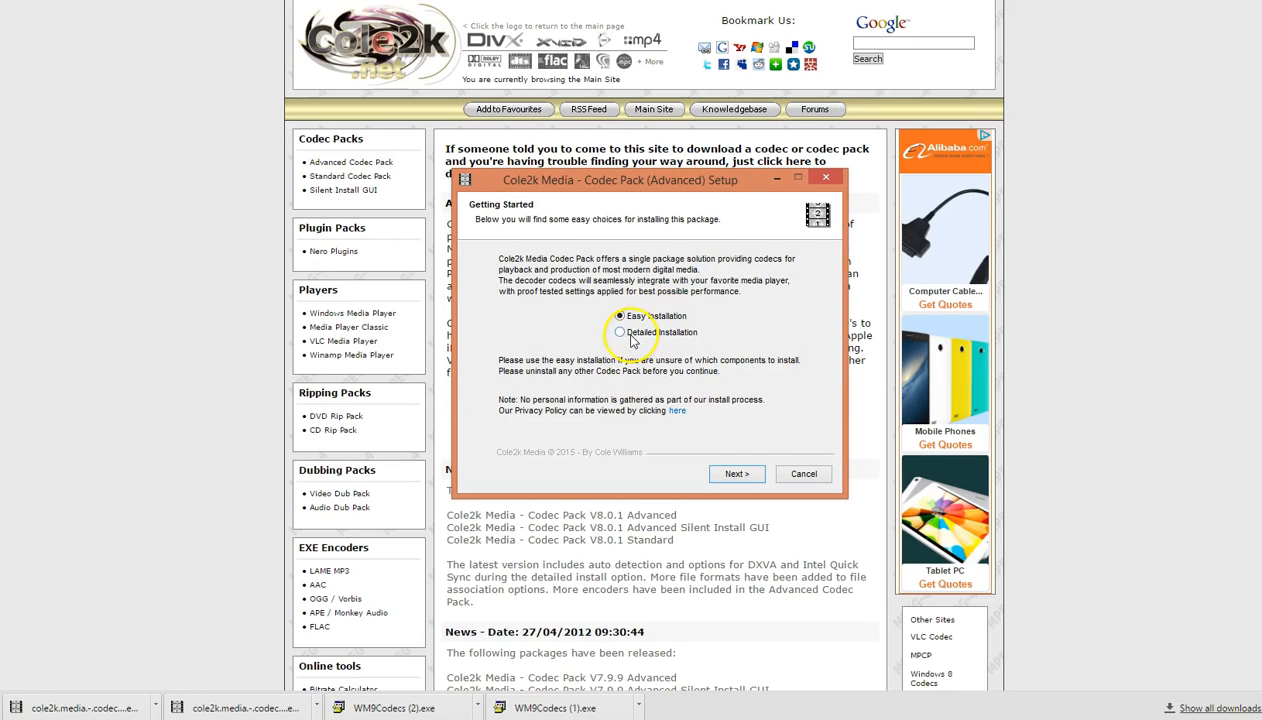
Choose detailed install, agree to the license, decline the Yahoo search offer and install default components.
left_click(620, 332)
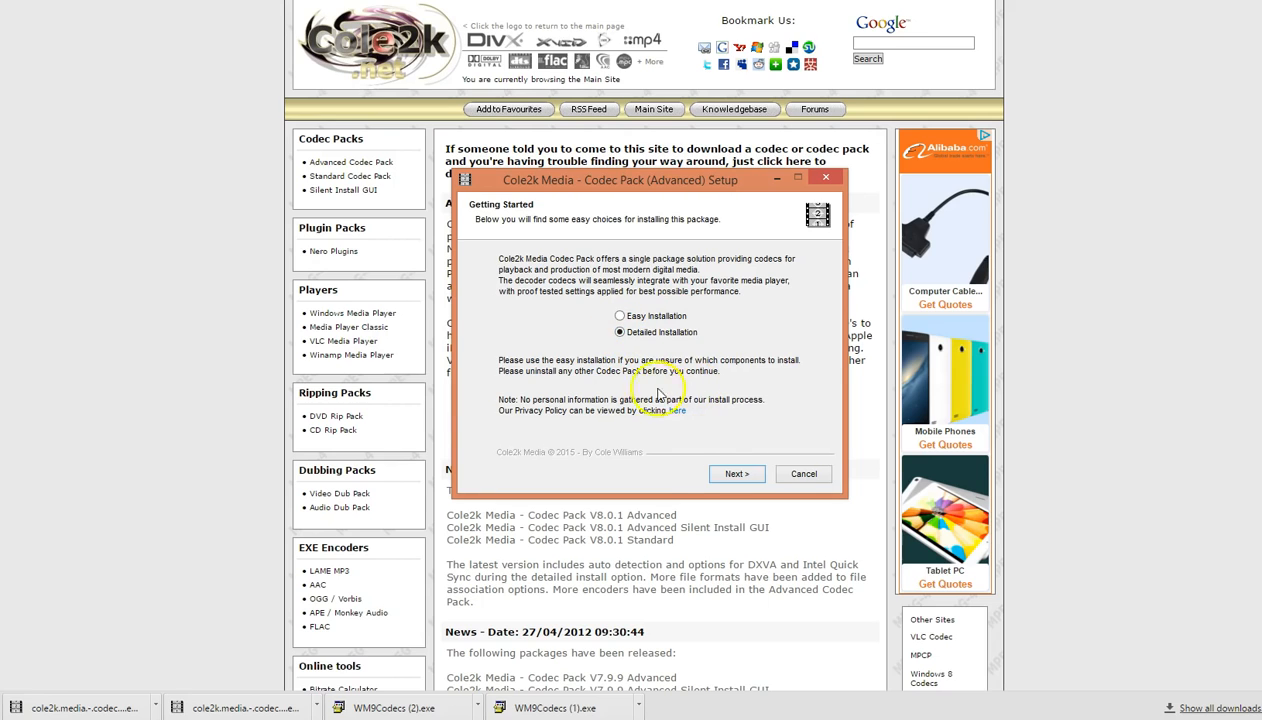
mouse_move(738, 472)
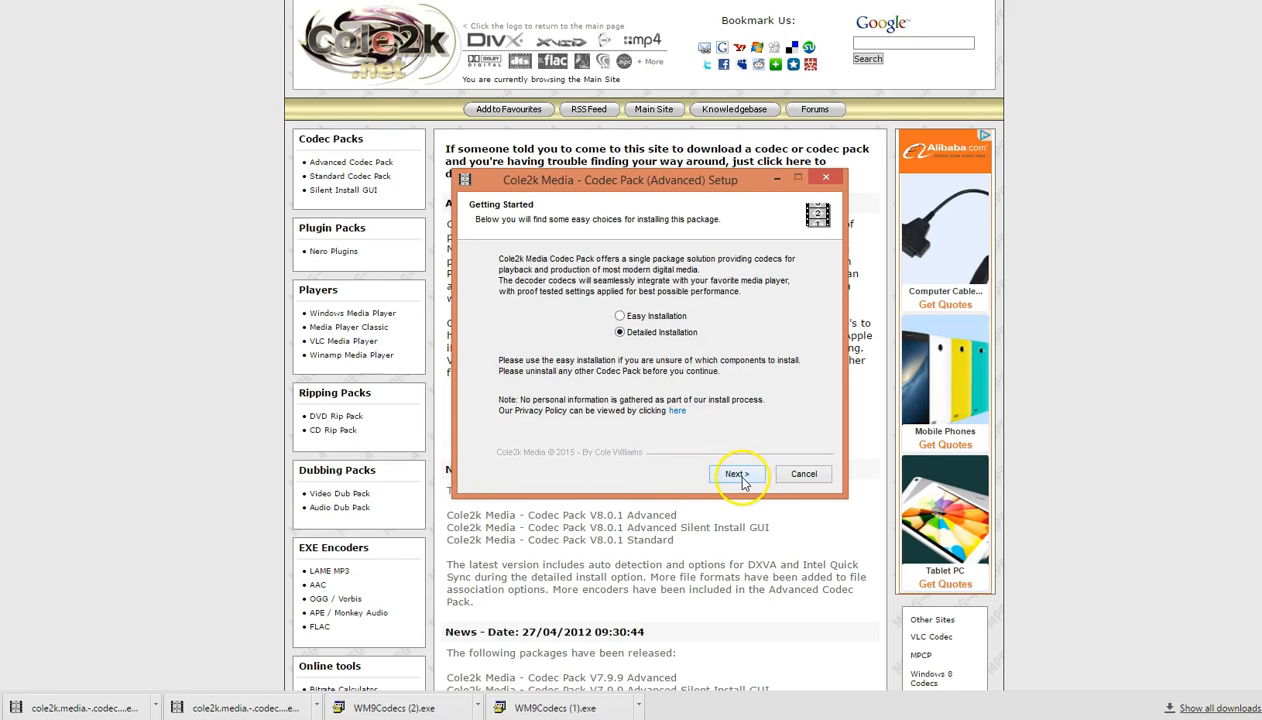
left_click(738, 472)
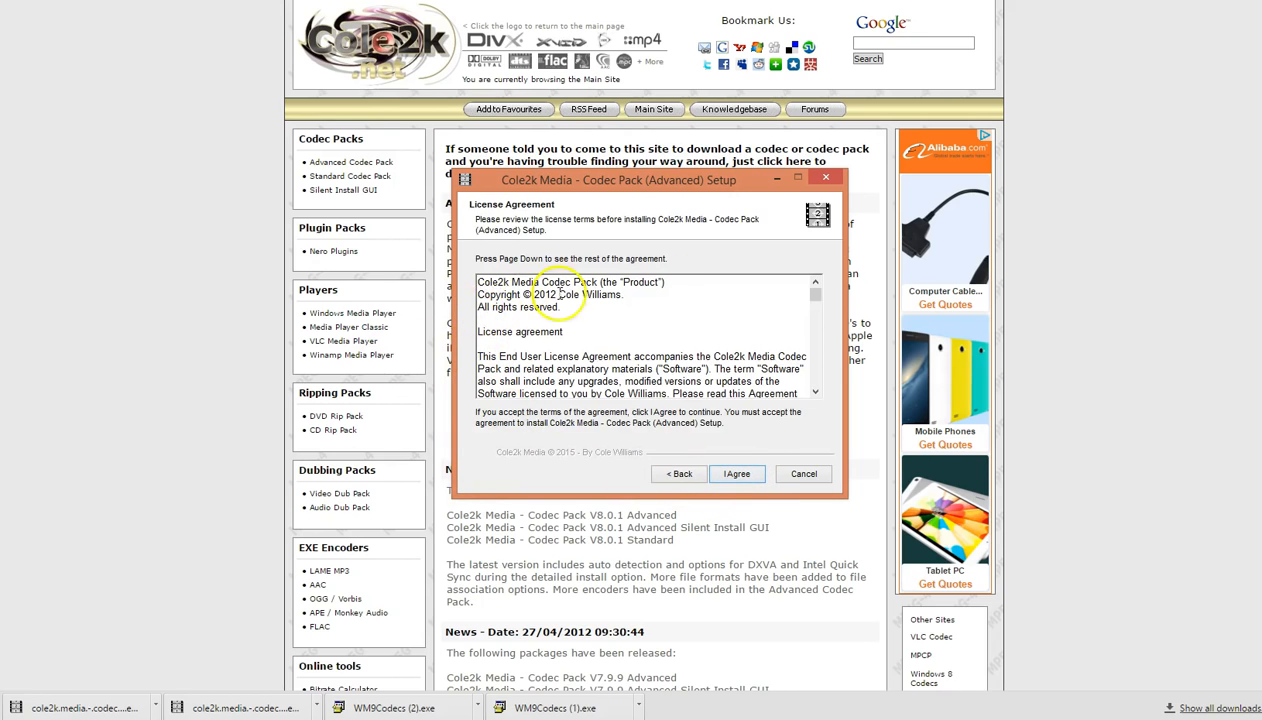
mouse_move(490, 220)
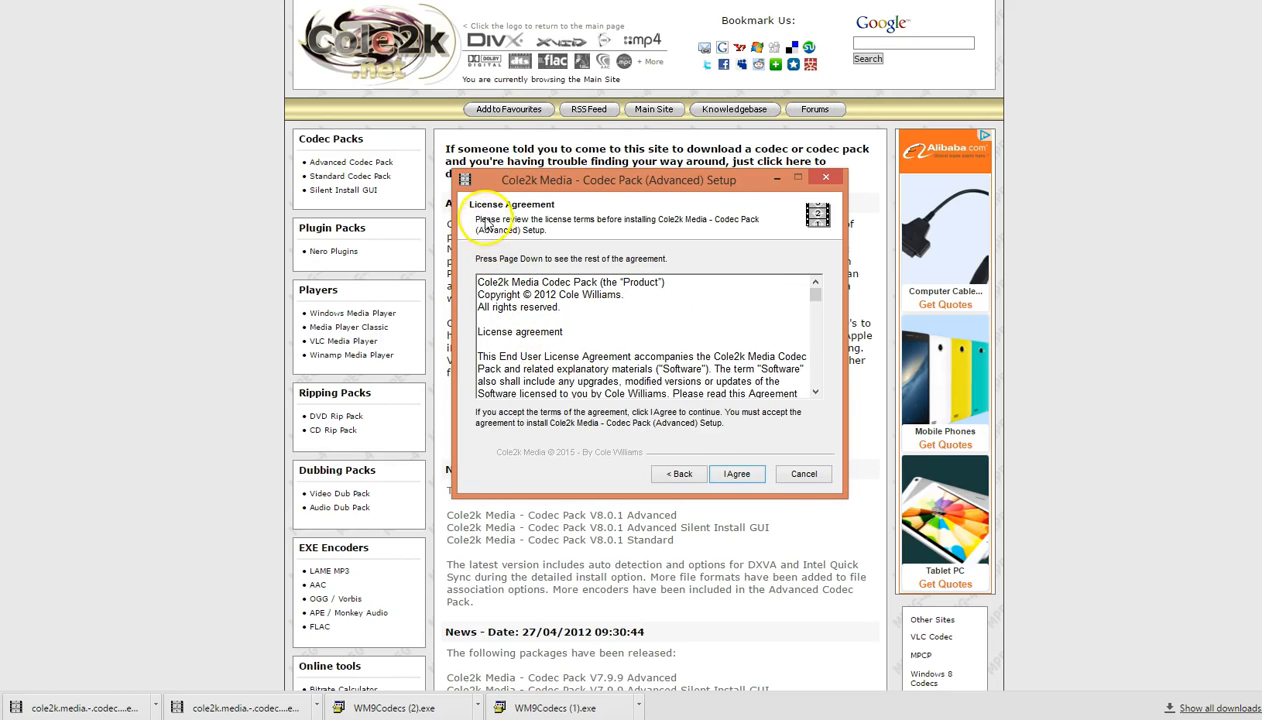
mouse_move(780, 448)
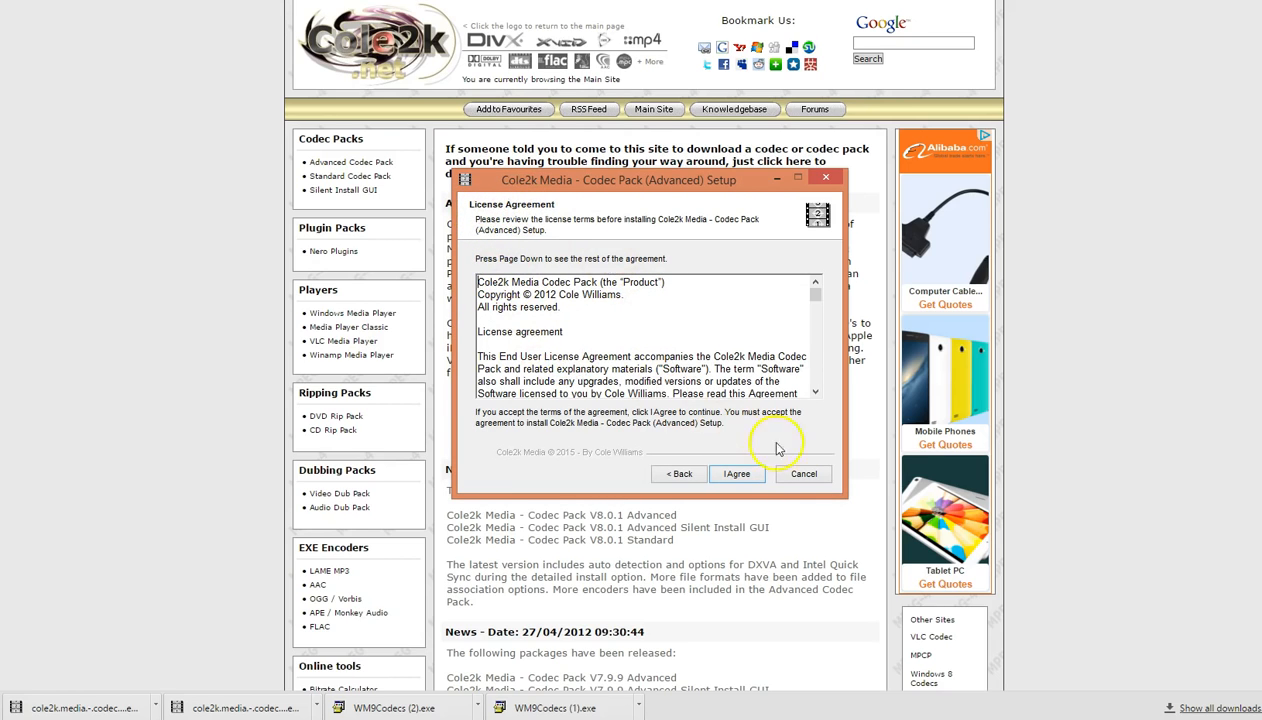
left_click(736, 472)
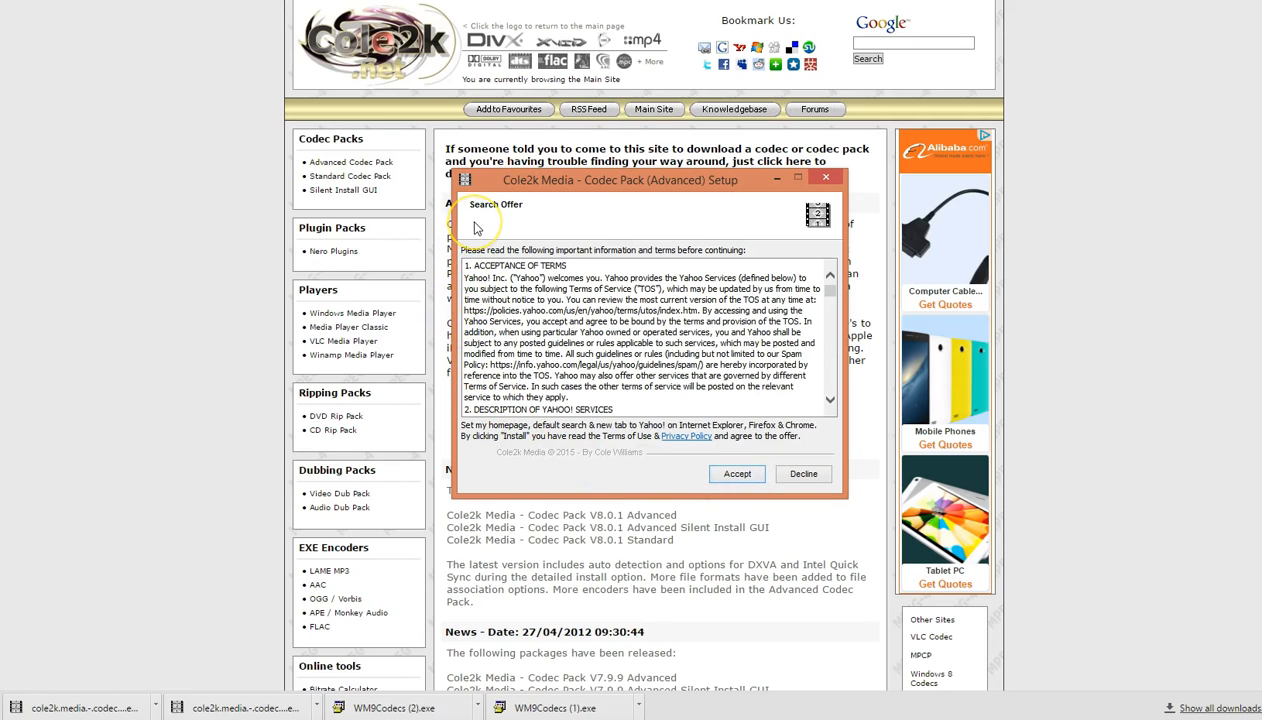
mouse_move(500, 224)
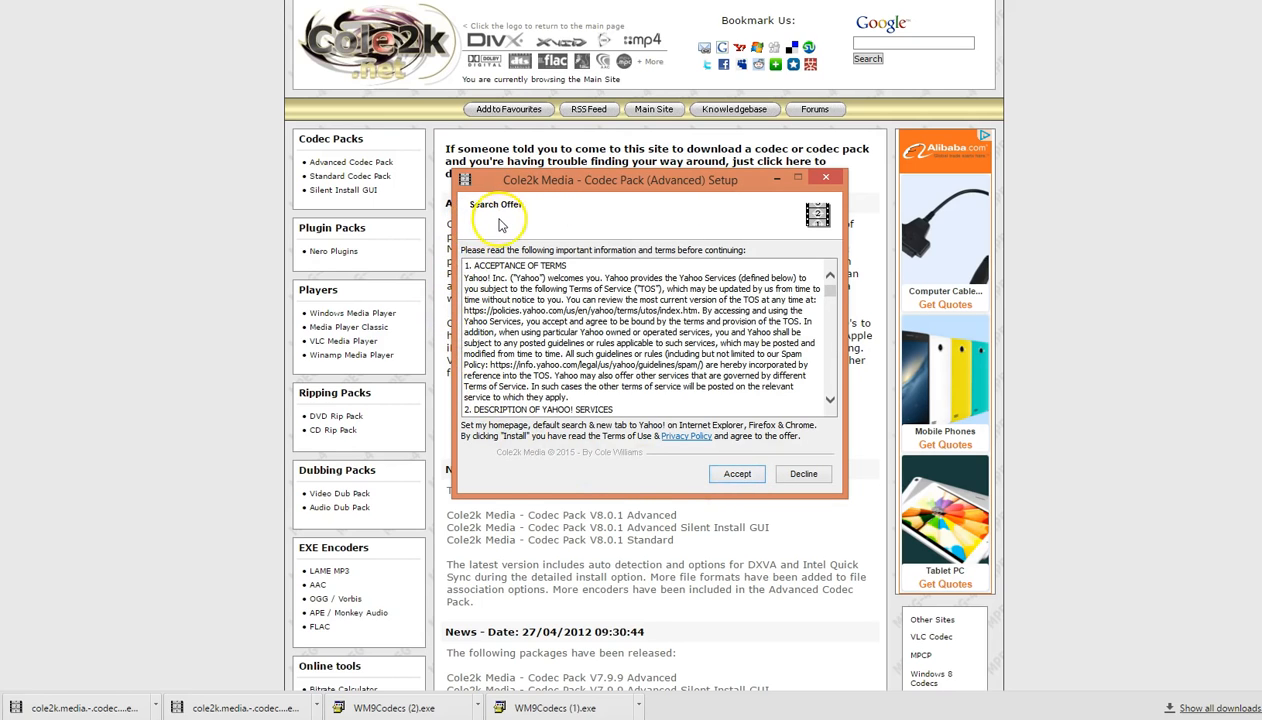
mouse_move(496, 248)
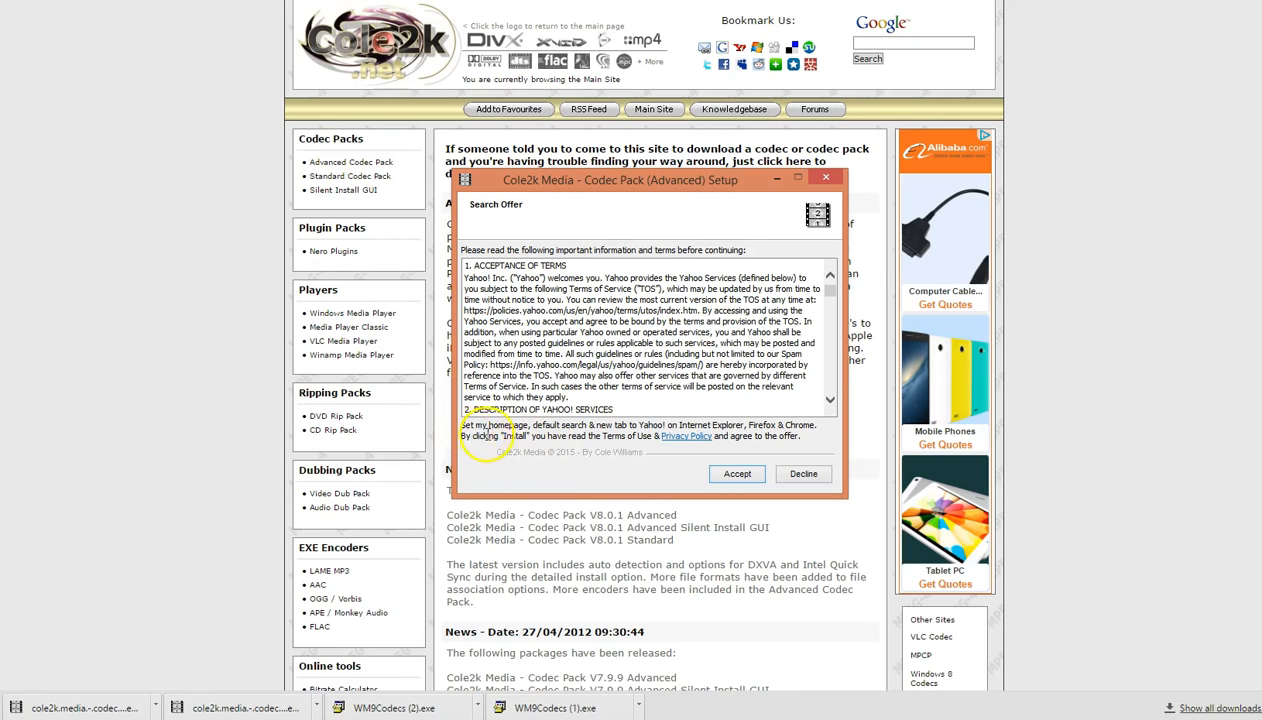
mouse_move(616, 430)
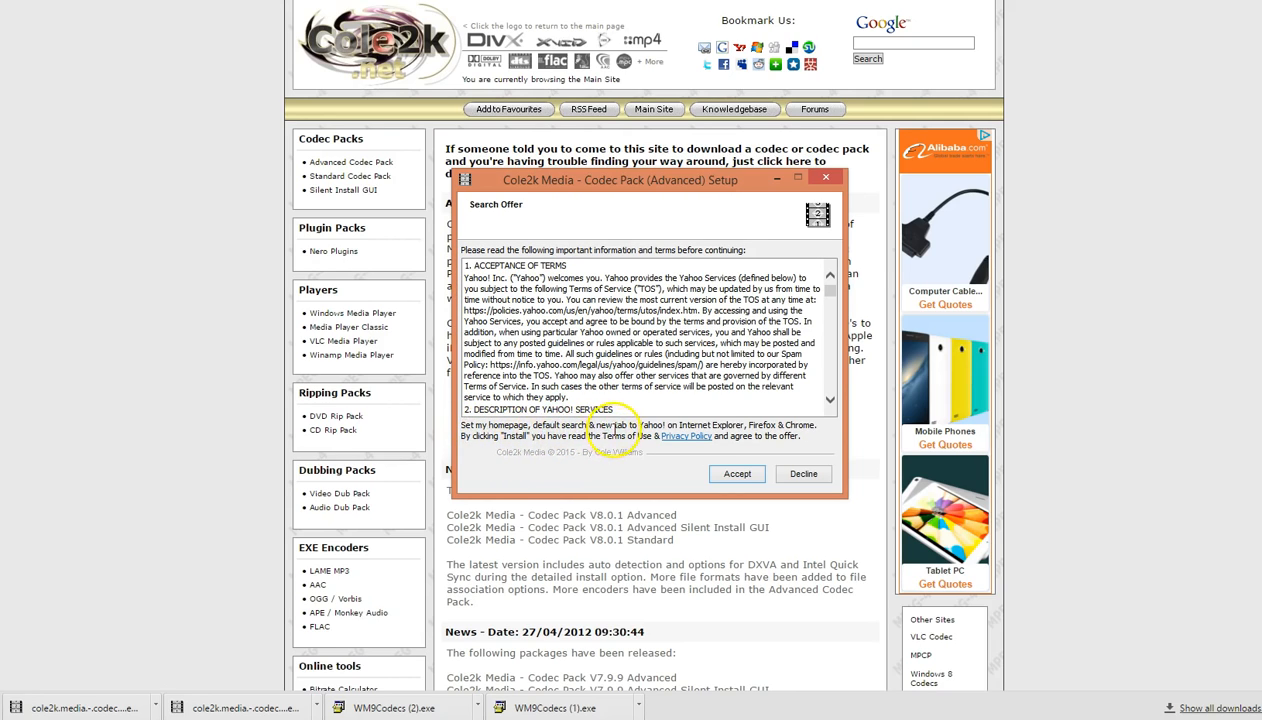
mouse_move(718, 426)
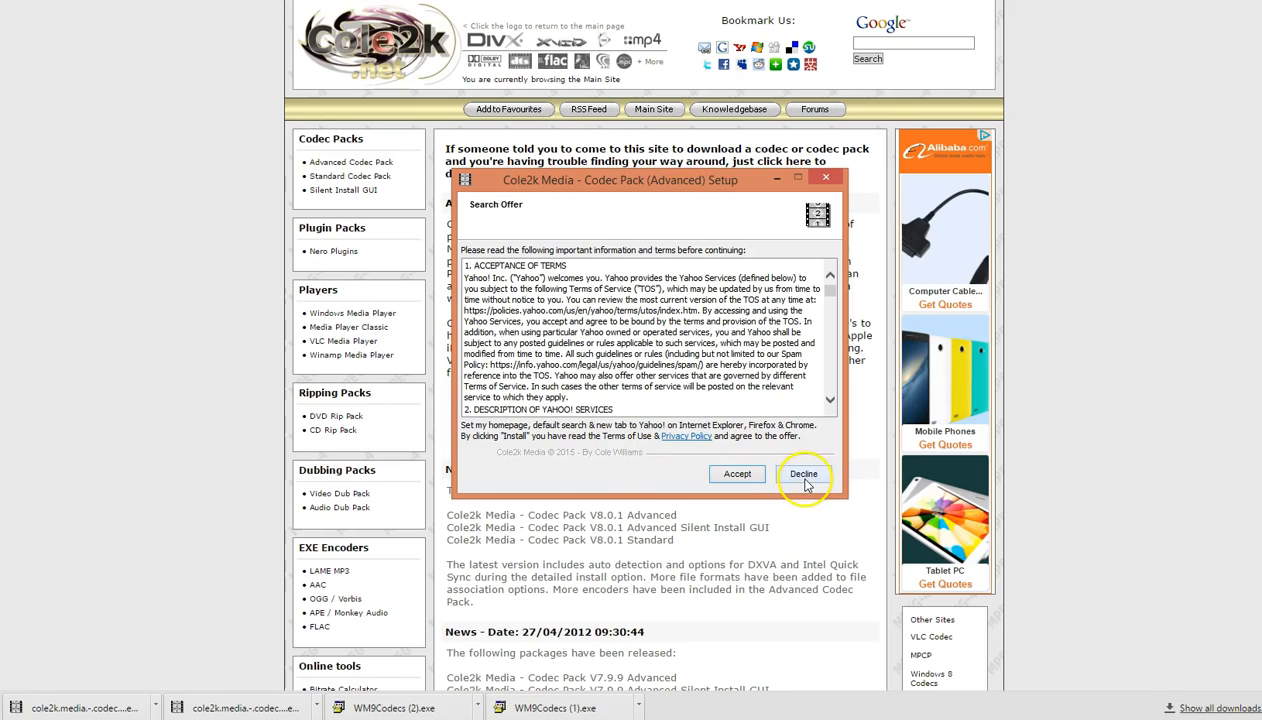
left_click(804, 472)
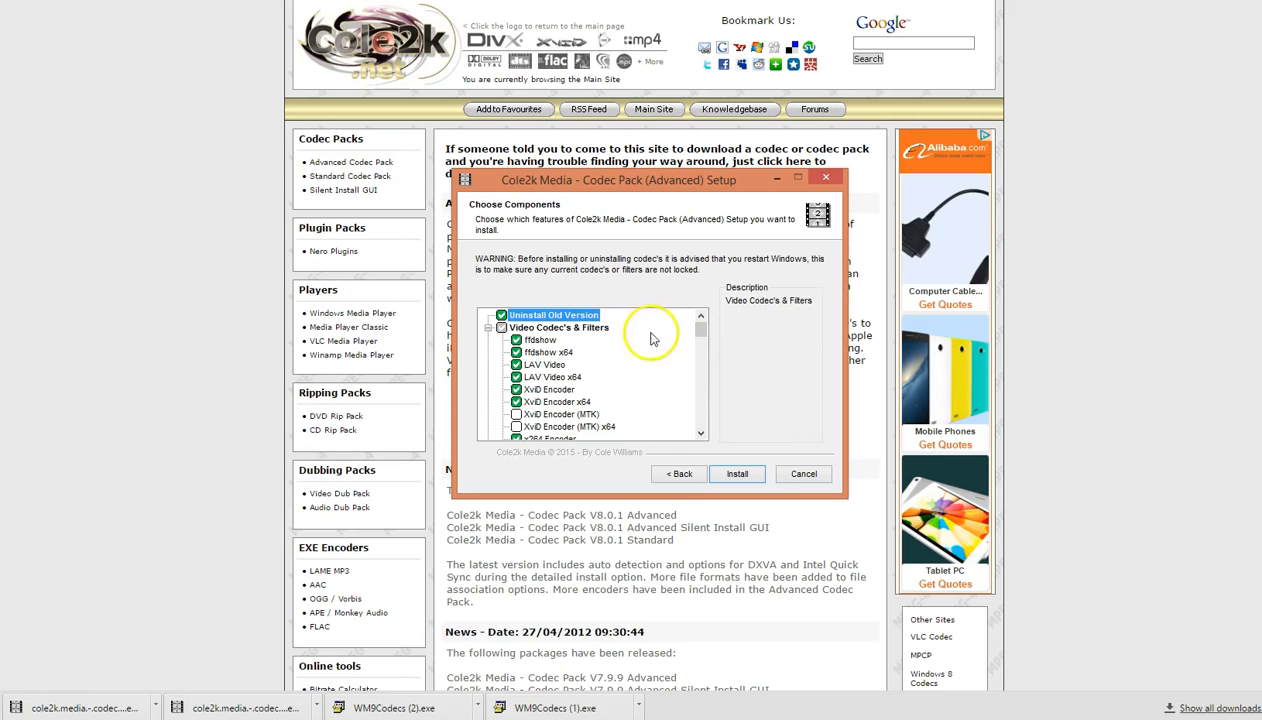
left_click(738, 472)
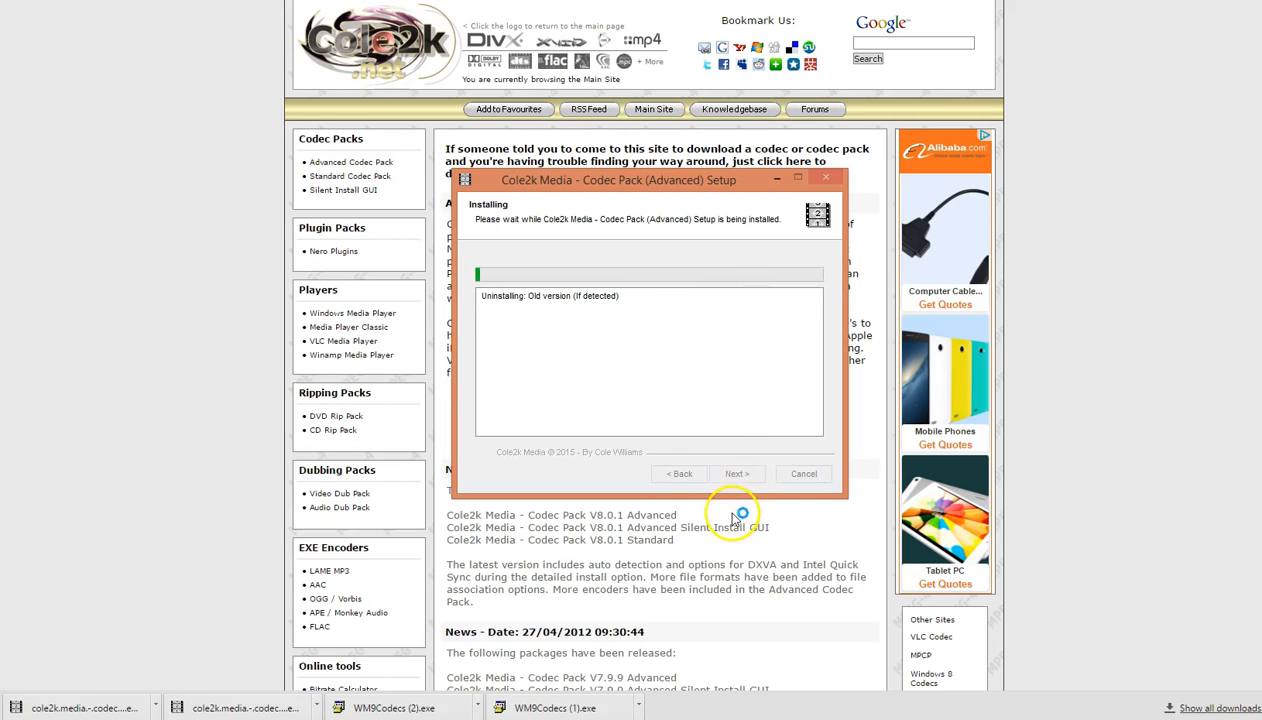
mouse_move(584, 460)
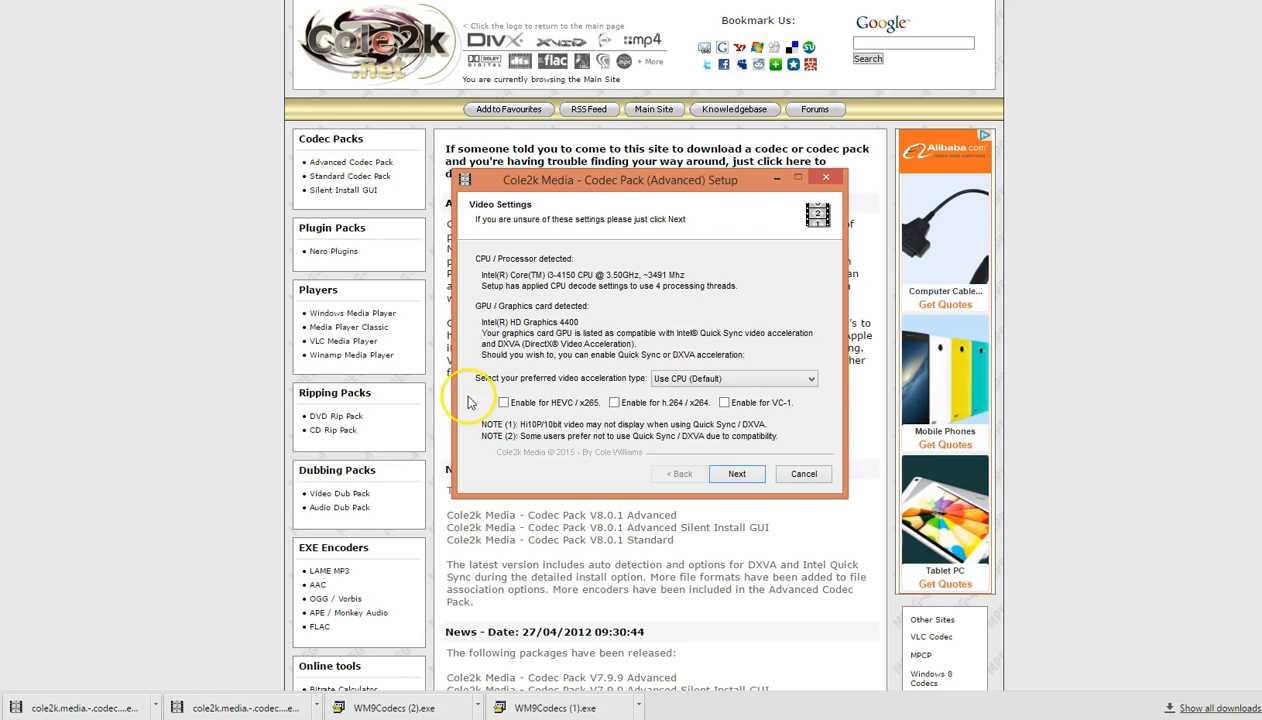
Keep the detected video settings and default stereo audio output to reach the final screen.
left_click(738, 472)
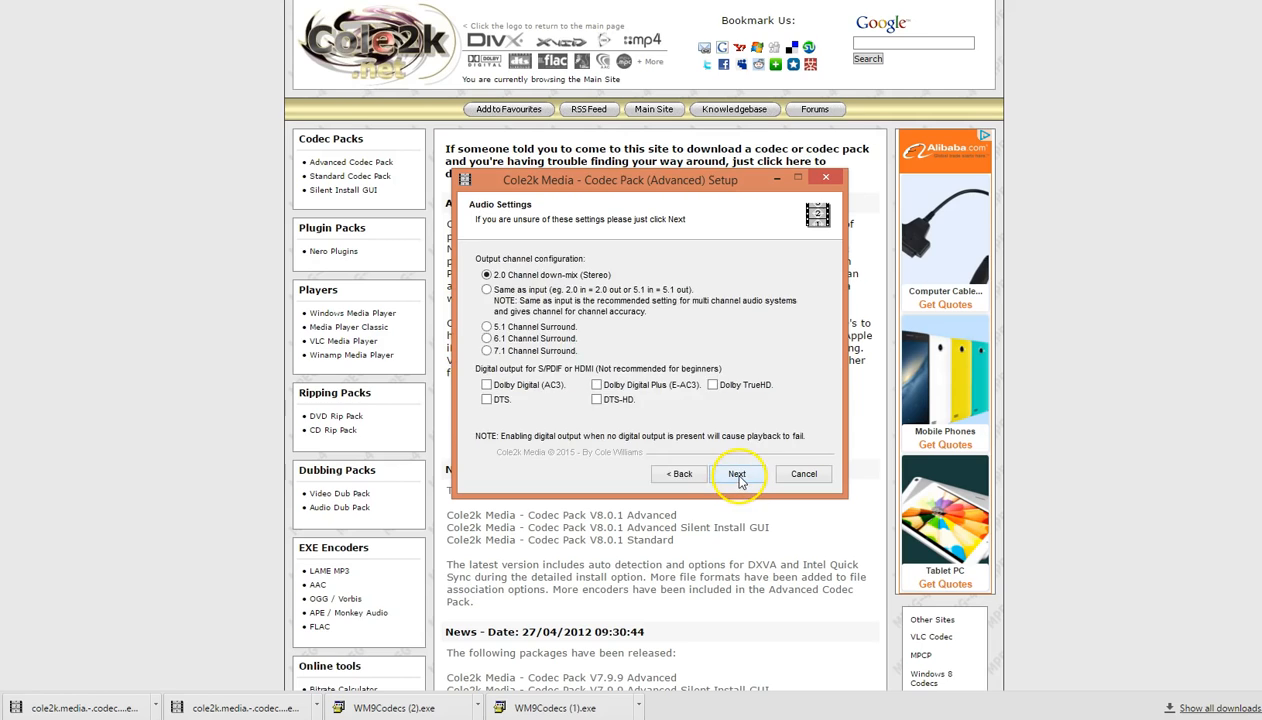
left_click(738, 472)
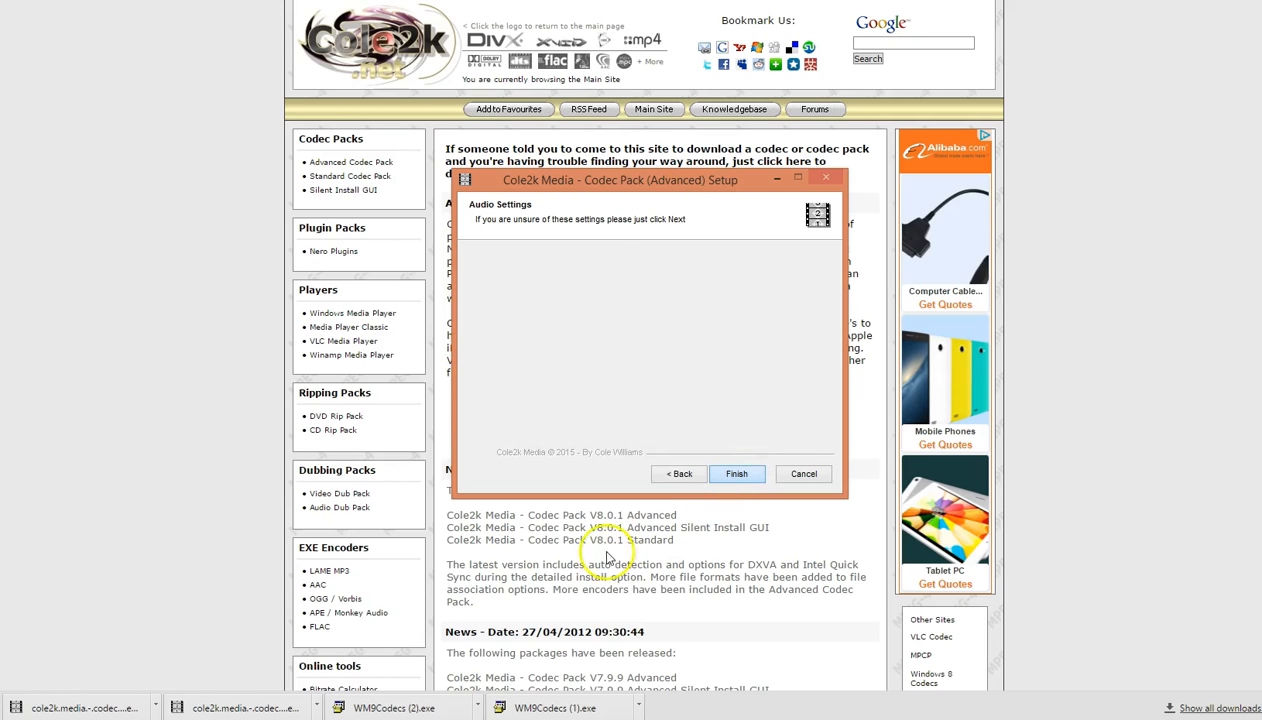
mouse_move(432, 580)
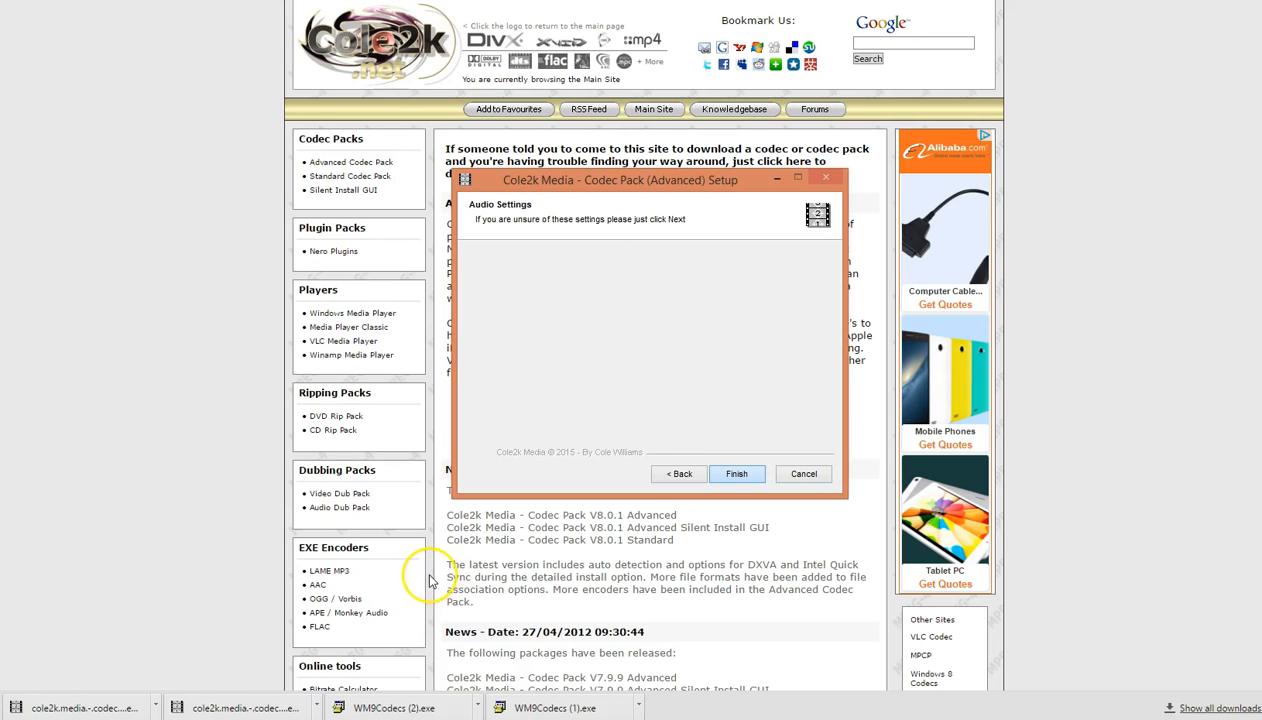
Finish setup and acknowledge the 'Installation completed Successfully' message.
left_click(736, 472)
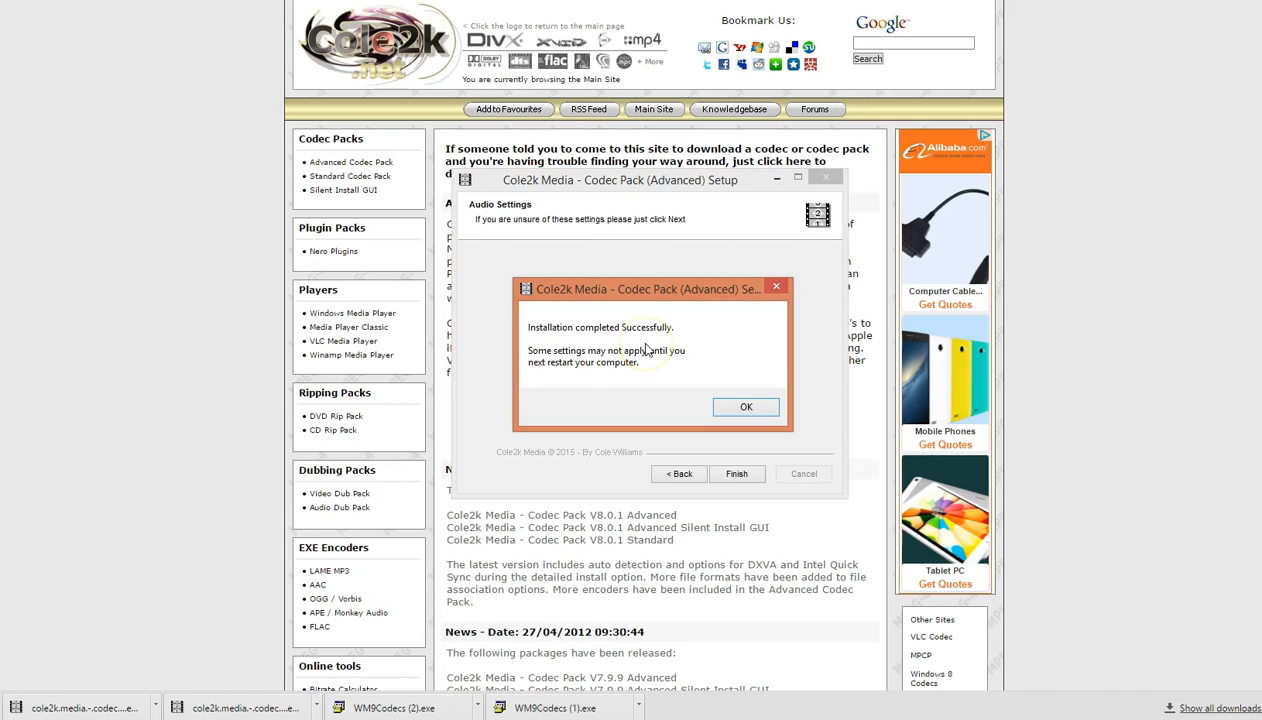
mouse_move(584, 360)
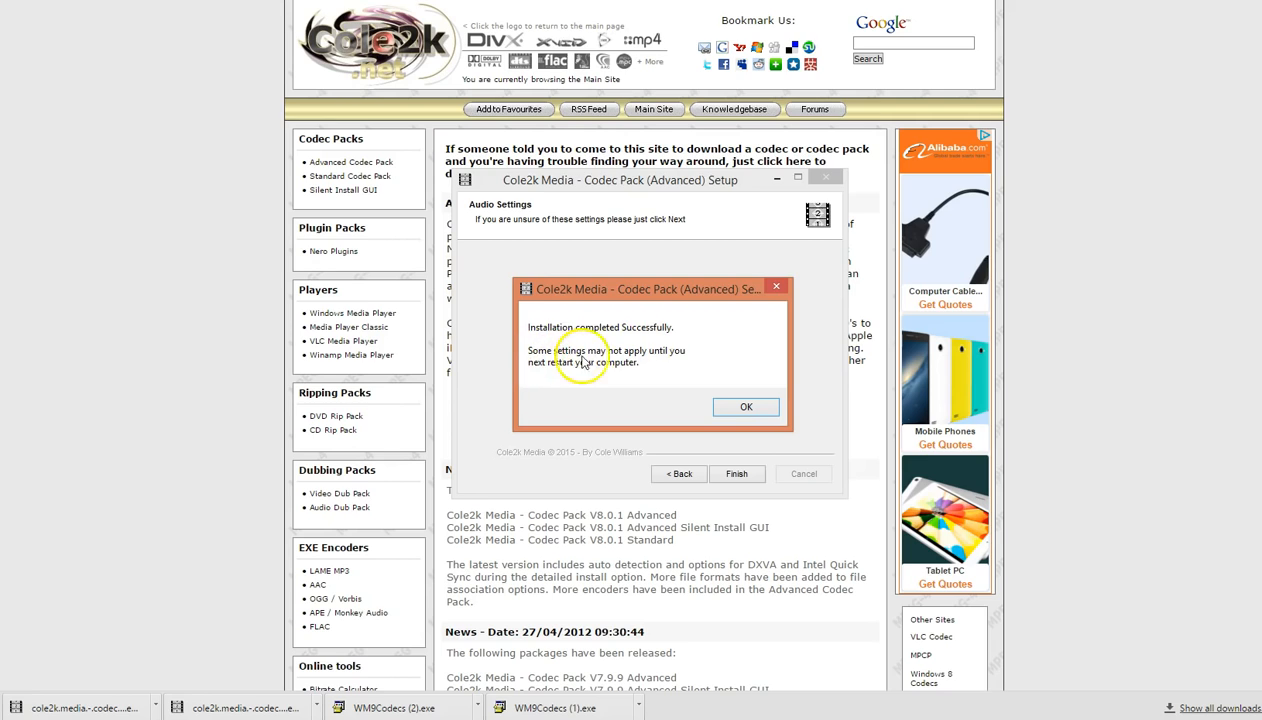
mouse_move(542, 374)
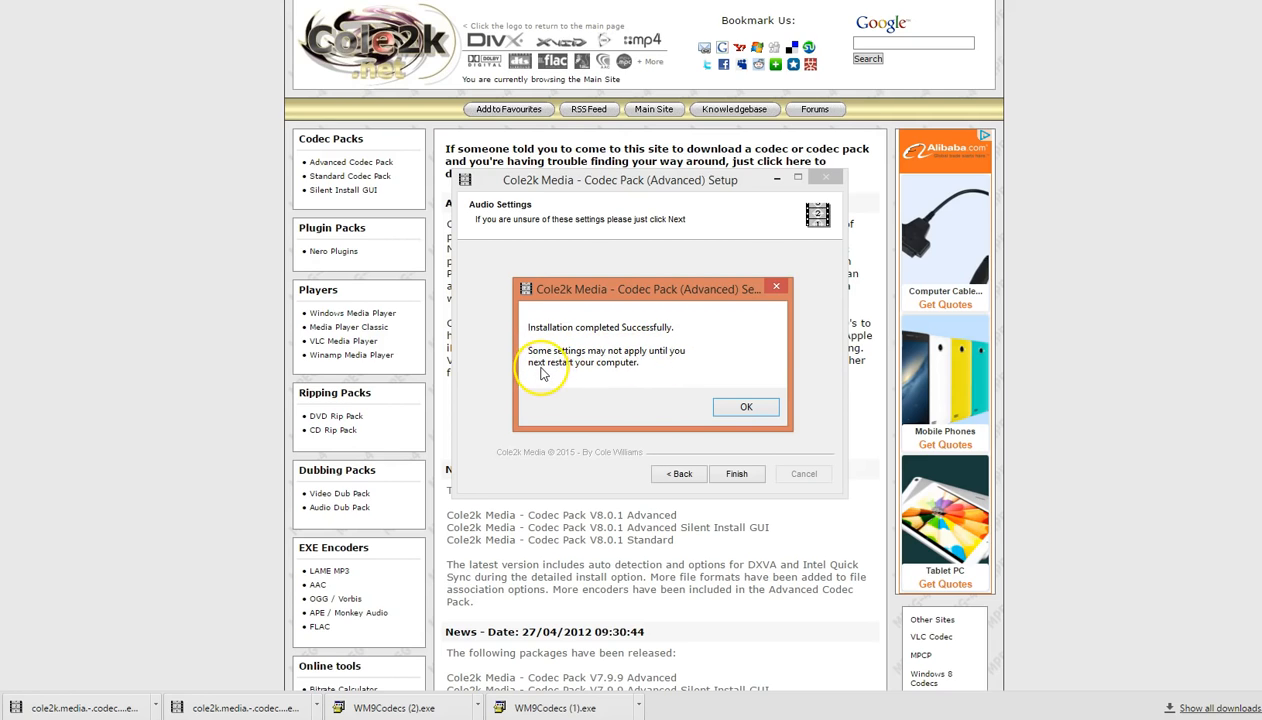
mouse_move(636, 392)
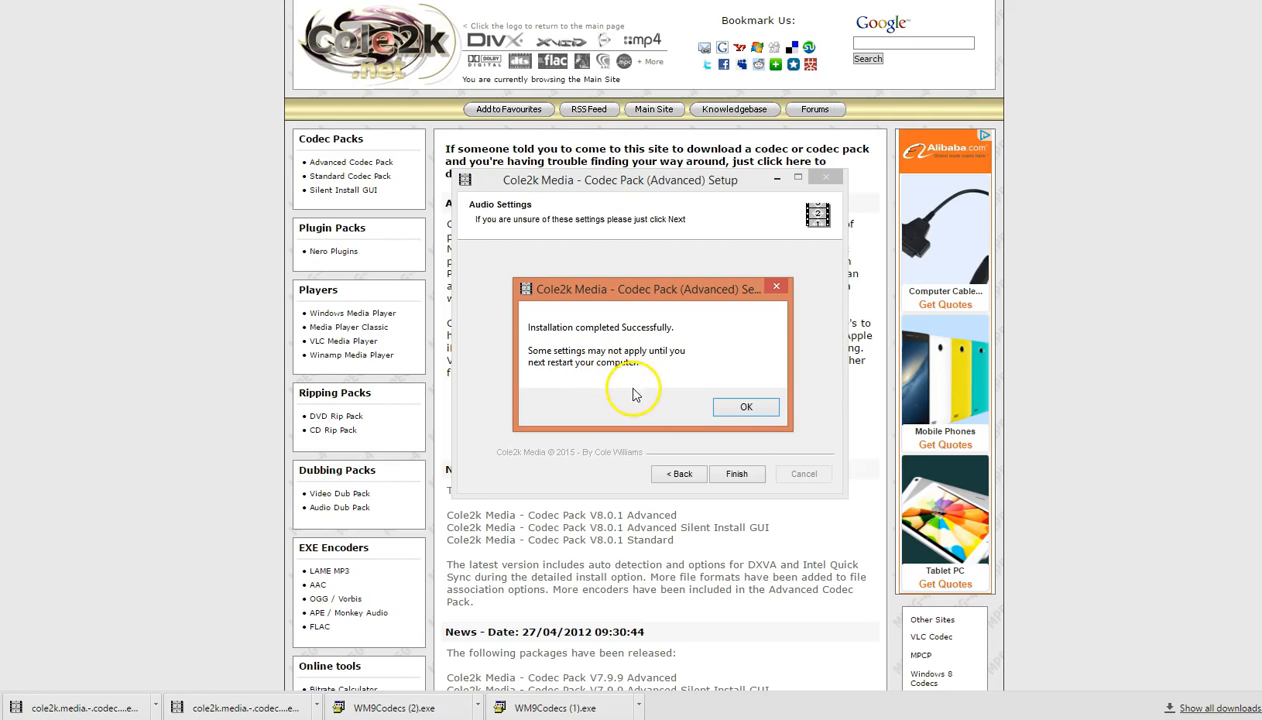
mouse_move(790, 404)
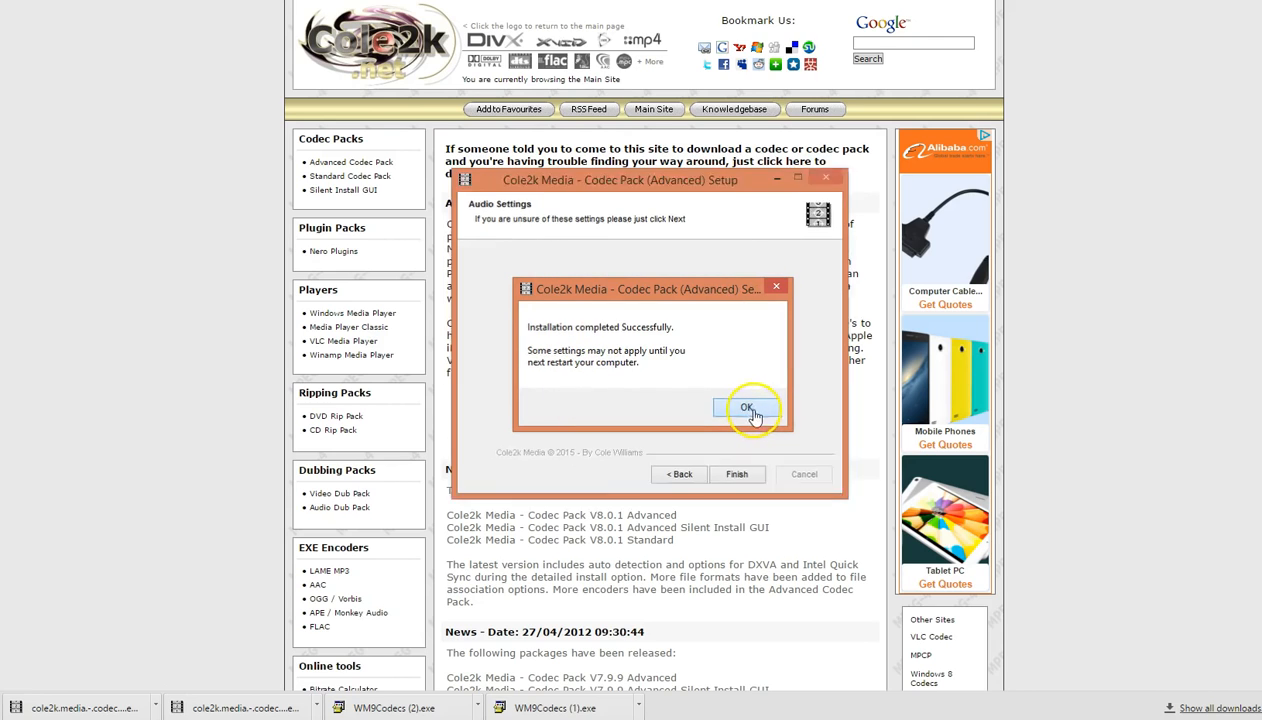
left_click(744, 408)
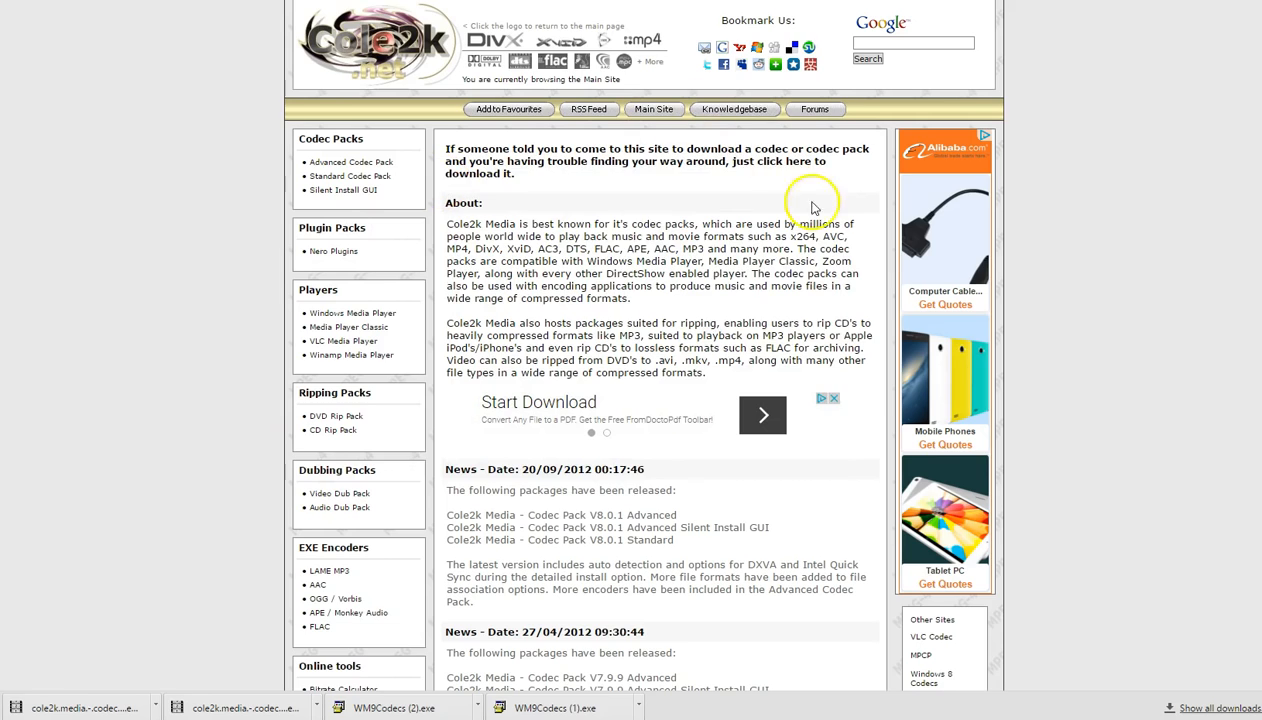